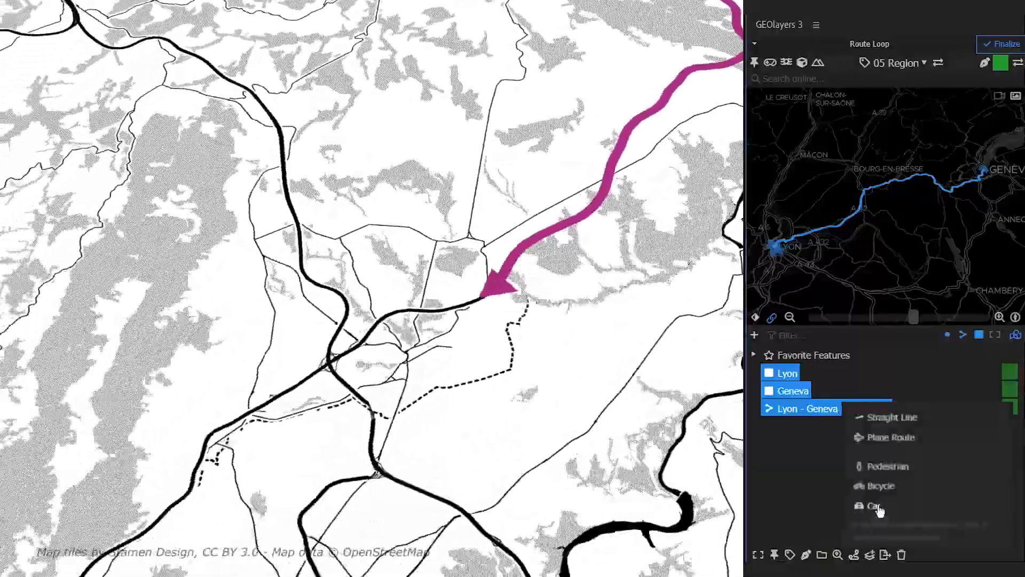
Step: Choose car routing between Lyon and Geneva in the finished map preview
{"action": "left_click", "coordinate": [874, 506]}
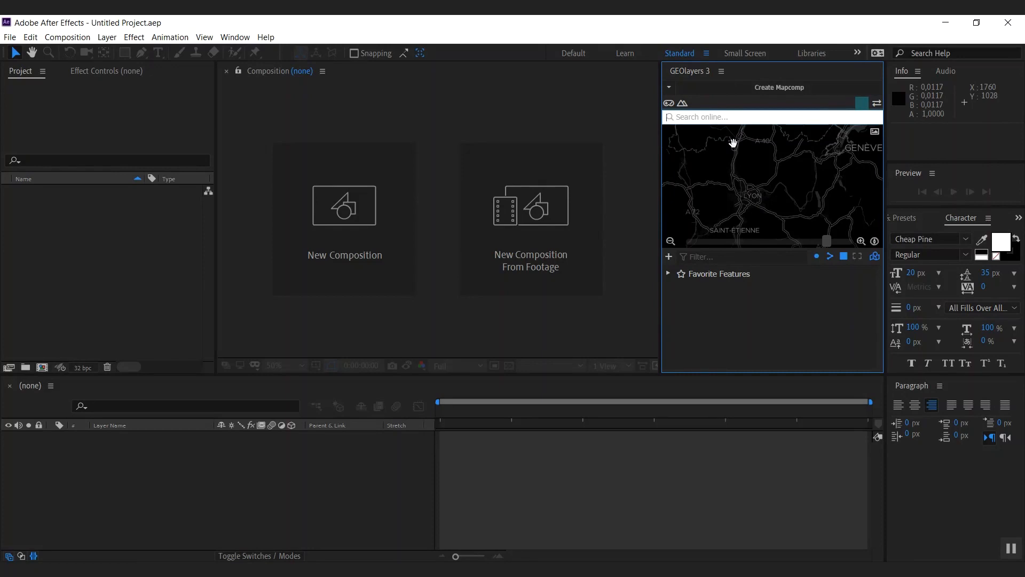
Step: Search 'lyon' and 'genf', add both city areas, then select Lyon and Geneva together
{"action": "type", "text": "lyon"}
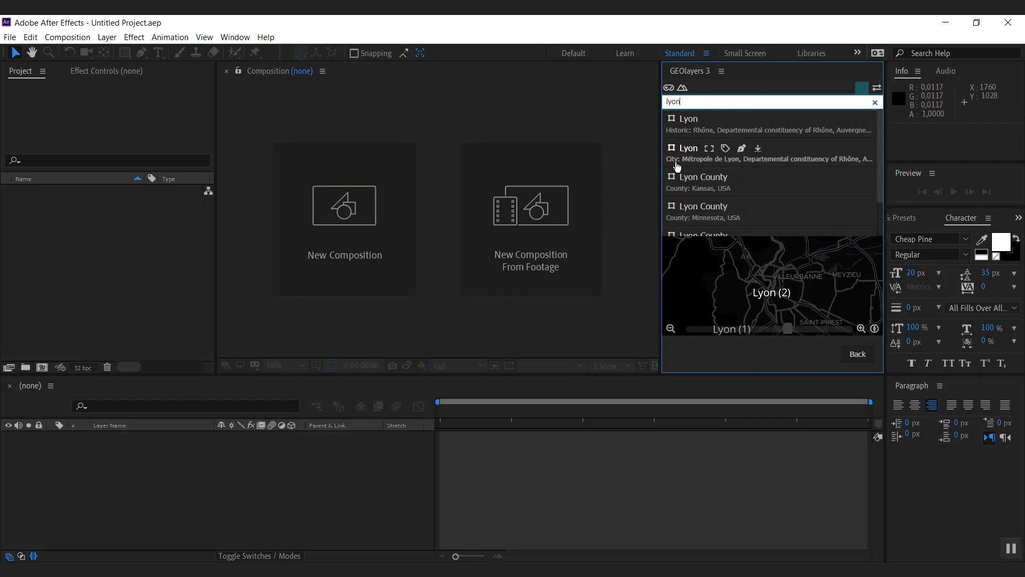
{"action": "left_click", "coordinate": [688, 148]}
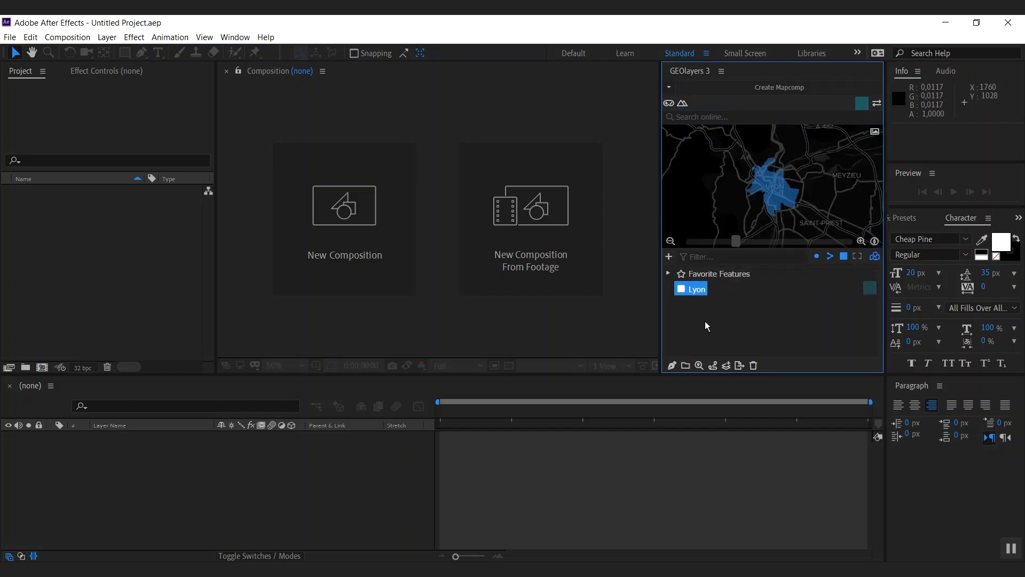
{"action": "left_click", "coordinate": [772, 116]}
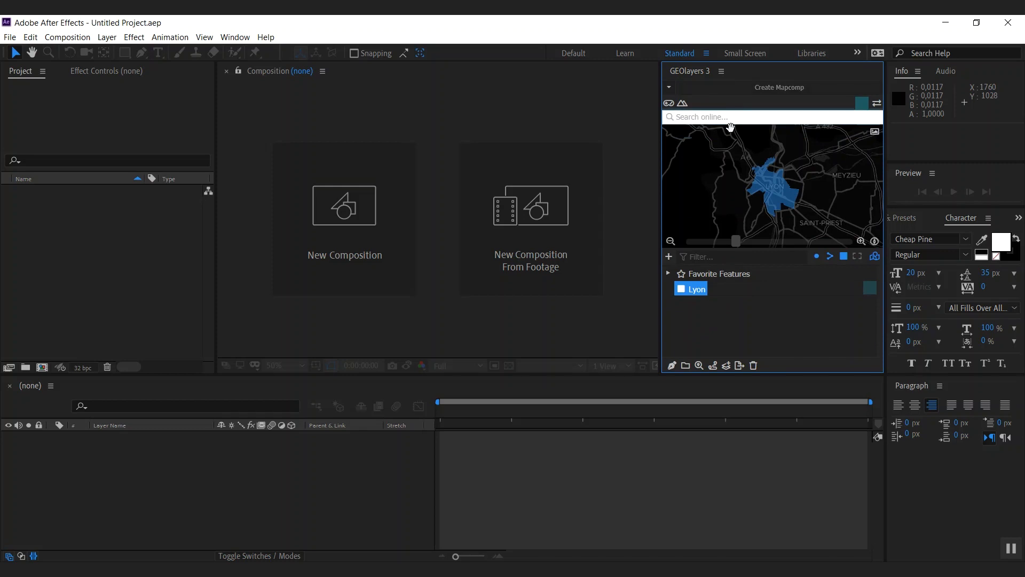
{"action": "type", "text": "g"}
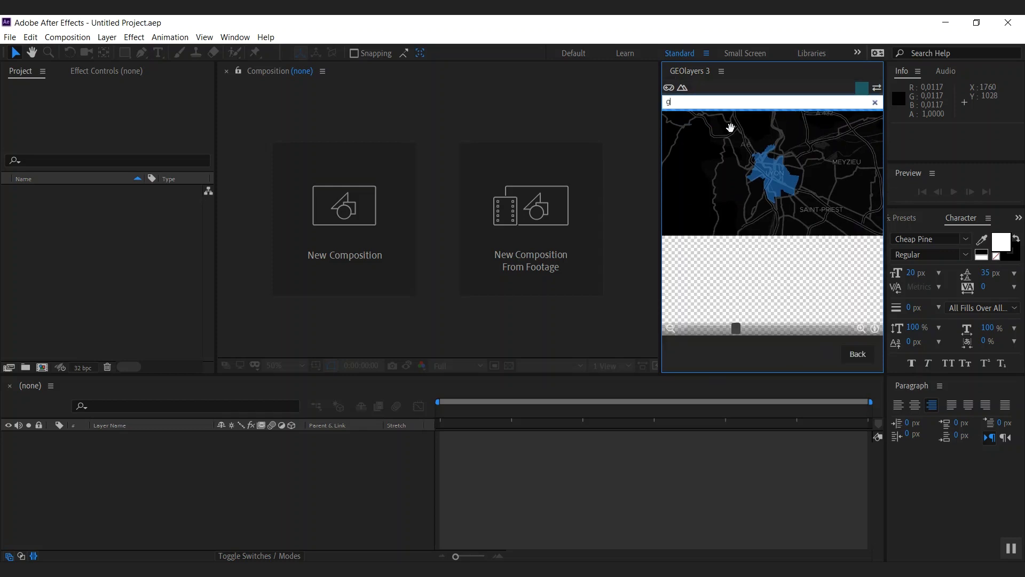
{"action": "type", "text": "enf"}
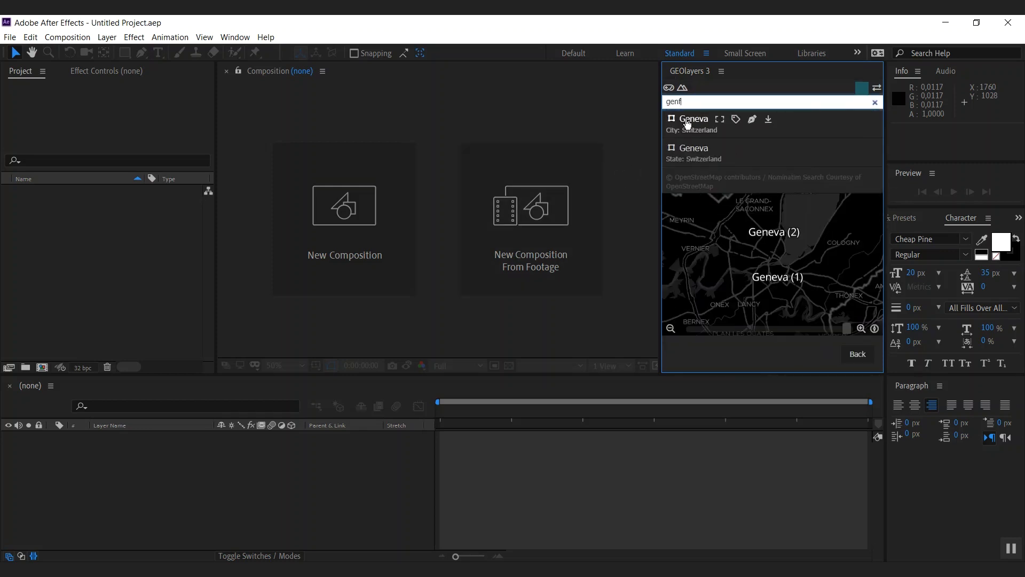
{"action": "left_click", "coordinate": [693, 119]}
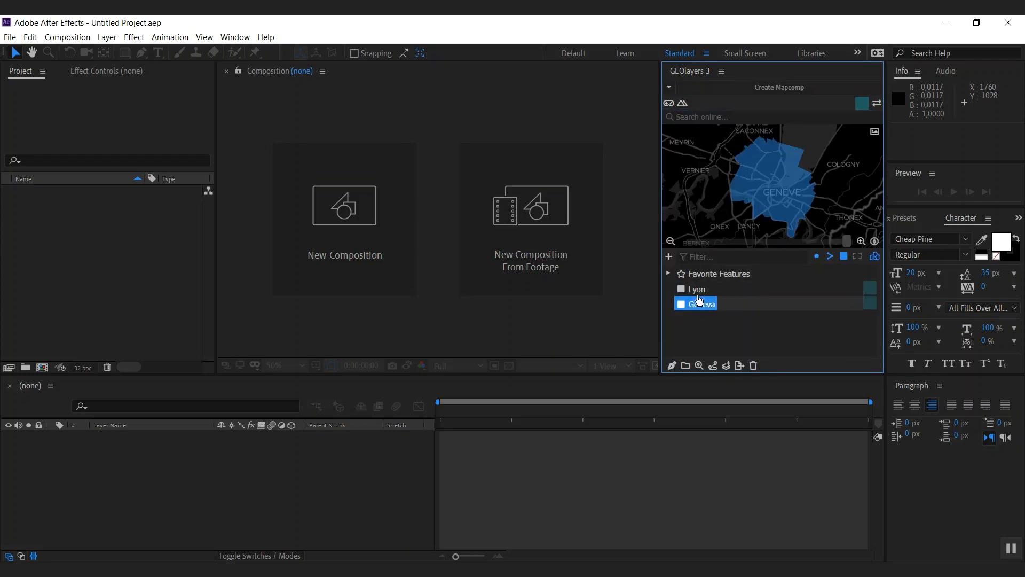
{"action": "left_click", "coordinate": [697, 288]}
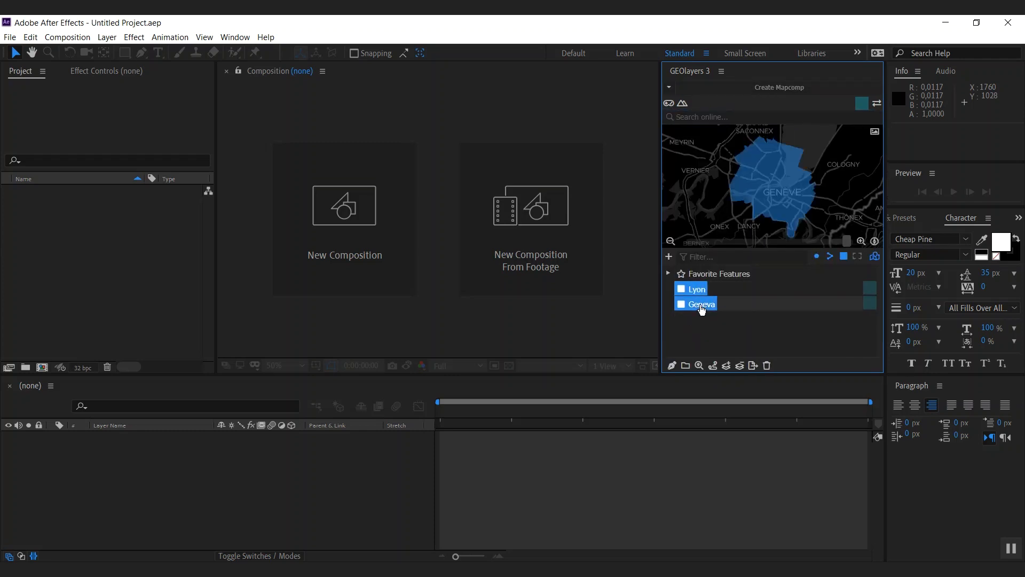
{"action": "left_click", "coordinate": [682, 303]}
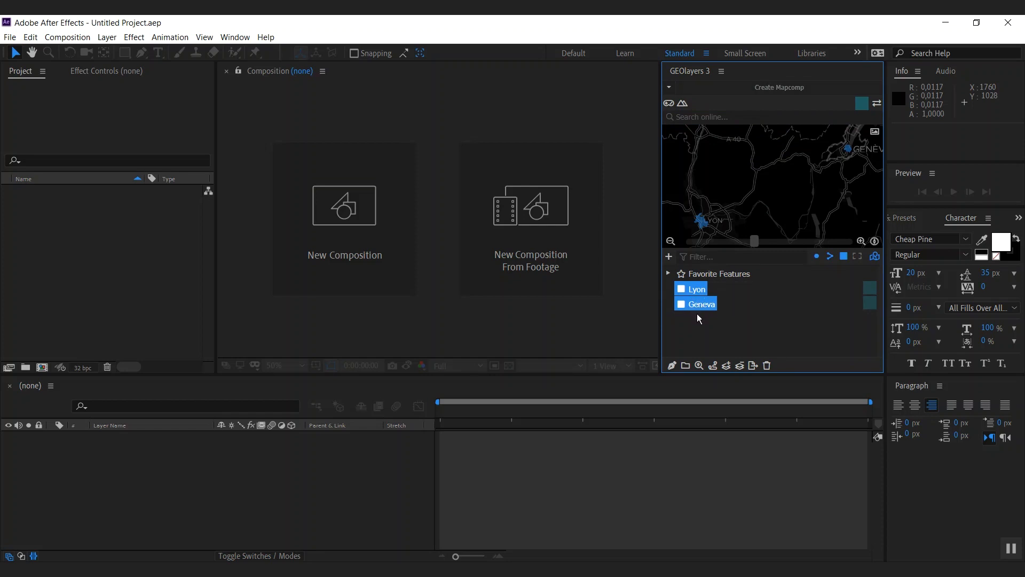
{"action": "mouse_move", "coordinate": [728, 253]}
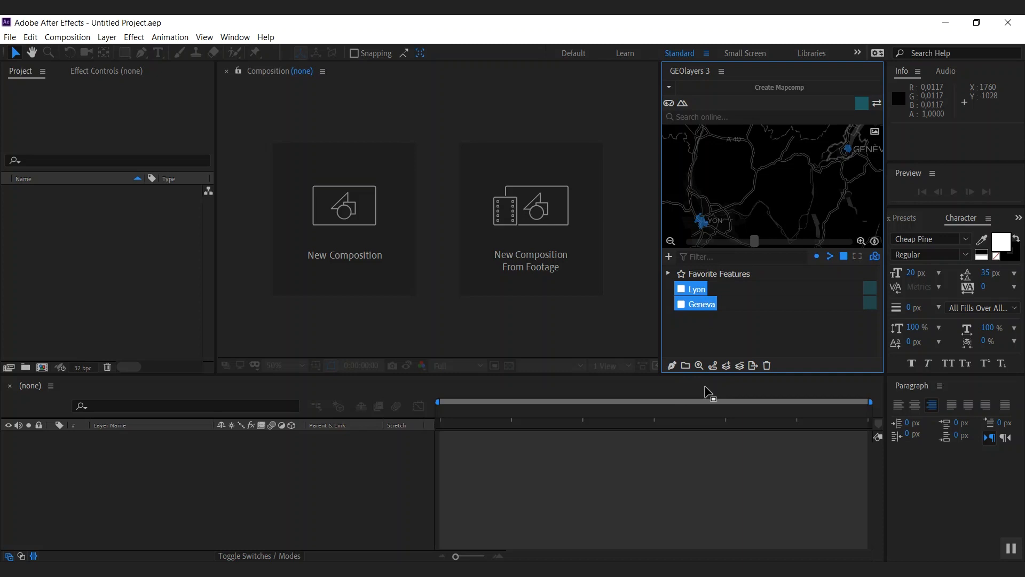
{"action": "mouse_move", "coordinate": [714, 365]}
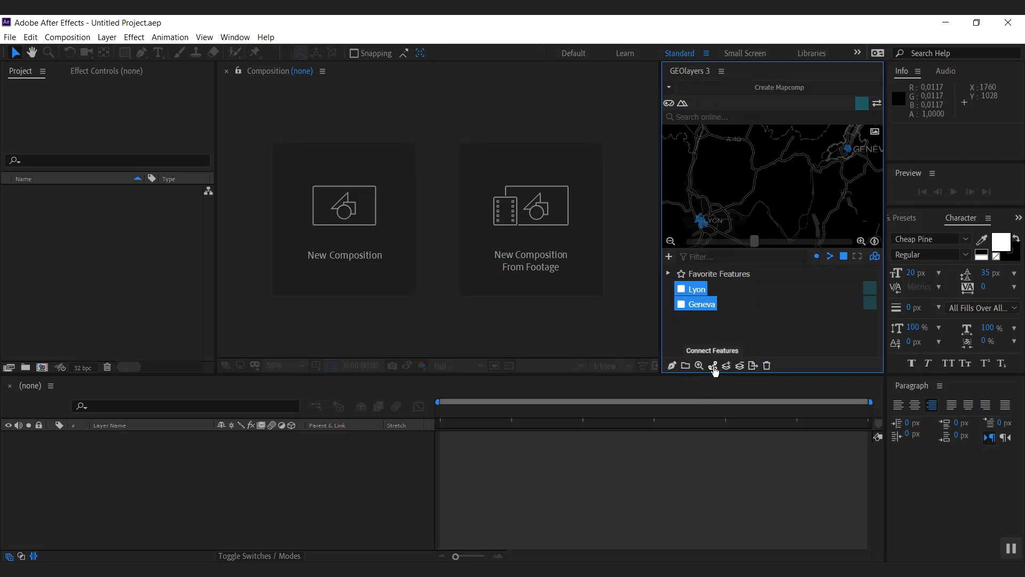
Step: Open the Connect Features routing choices for the selected Lyon and Geneva
{"action": "left_click", "coordinate": [713, 366]}
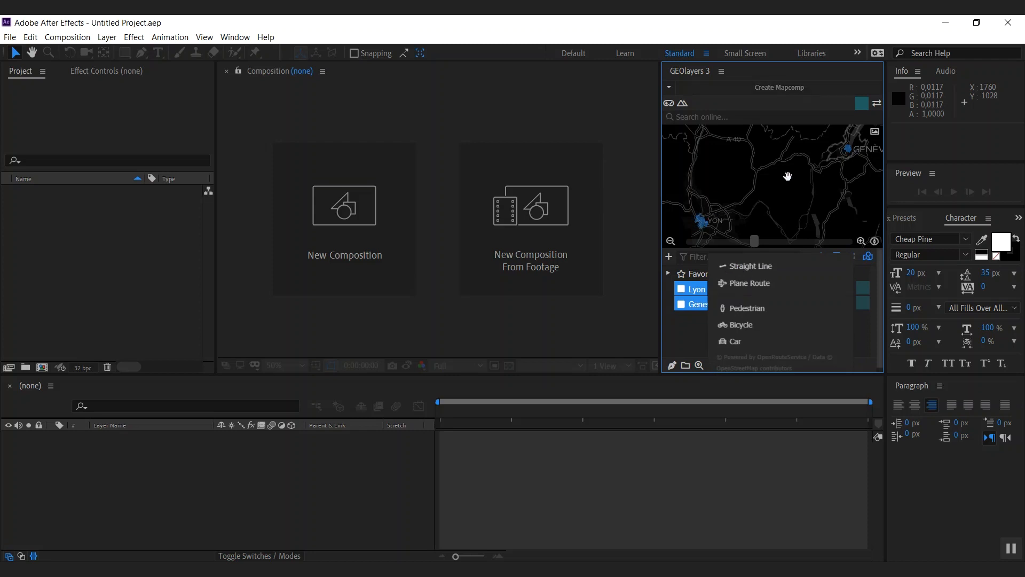
{"action": "mouse_move", "coordinate": [699, 229]}
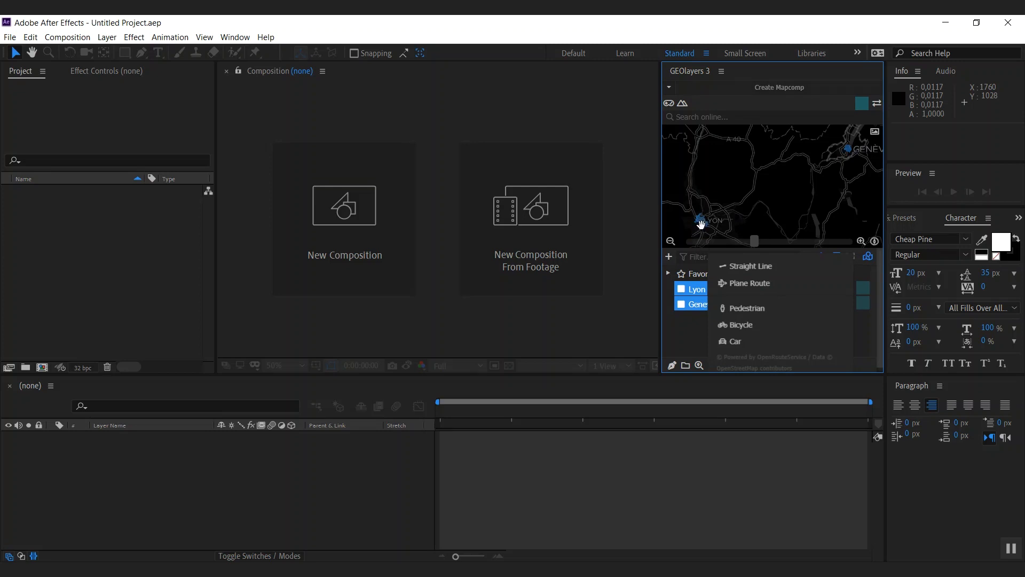
{"action": "mouse_move", "coordinate": [712, 199]}
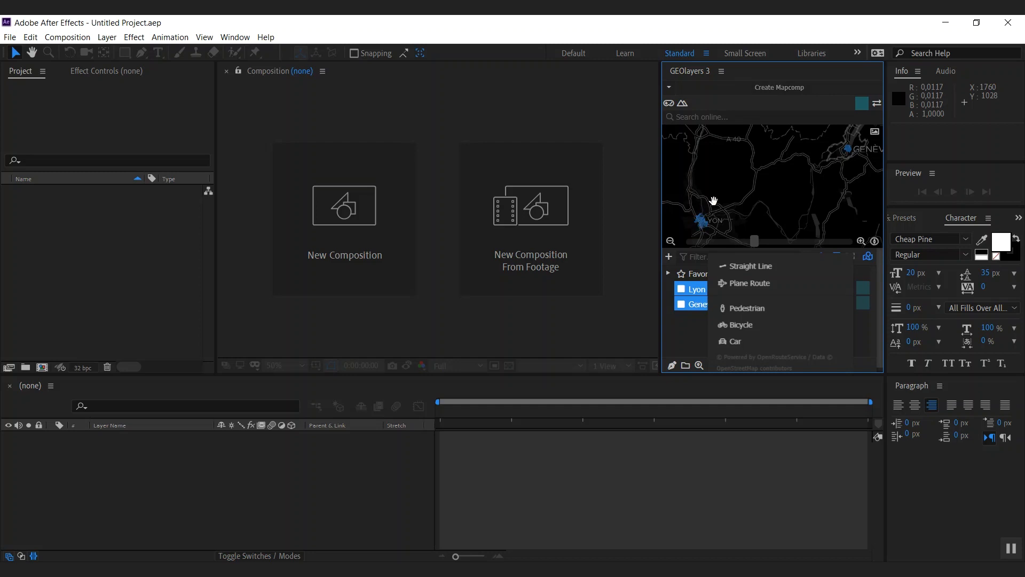
{"action": "mouse_move", "coordinate": [688, 231]}
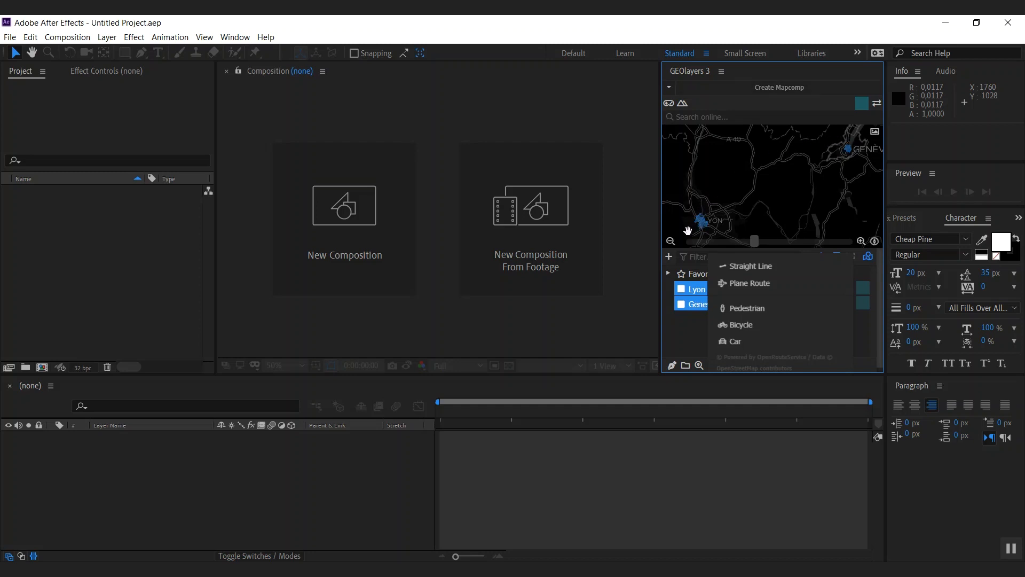
{"action": "mouse_move", "coordinate": [744, 318]}
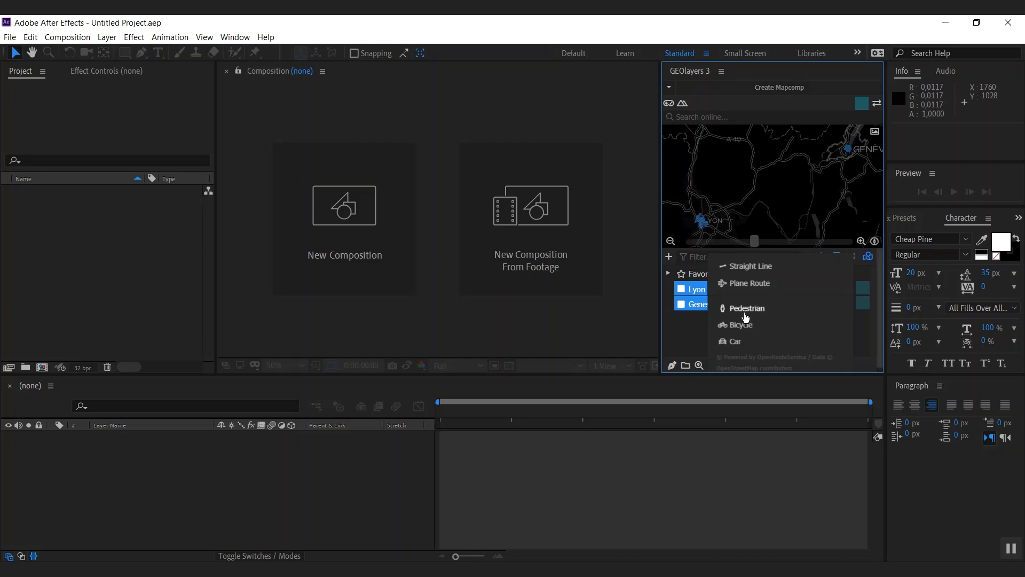
{"action": "mouse_move", "coordinate": [740, 329]}
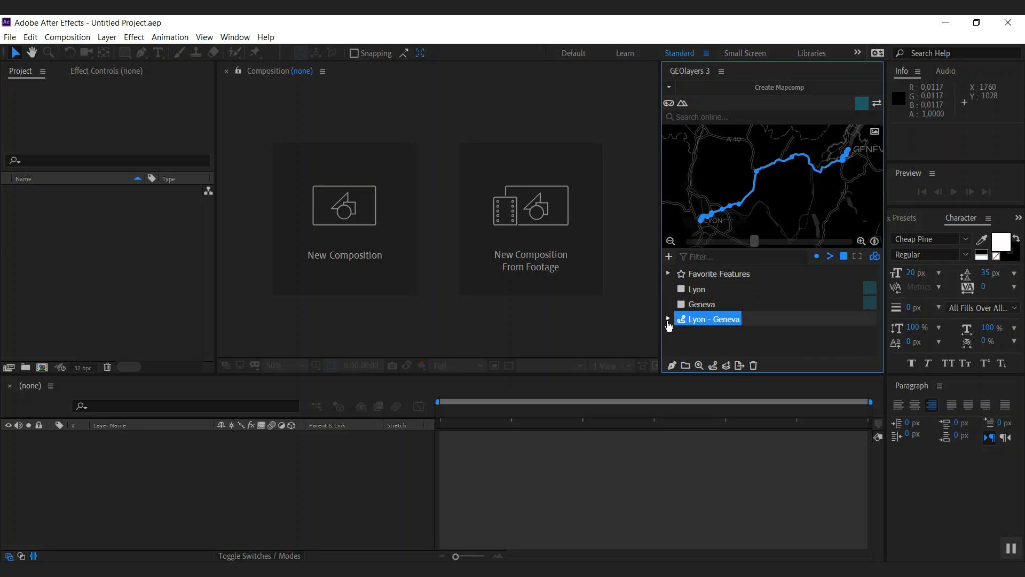
Step: Move the route line out of the Lyon - Geneva group, delete the group, select all three features
{"action": "left_click", "coordinate": [667, 318]}
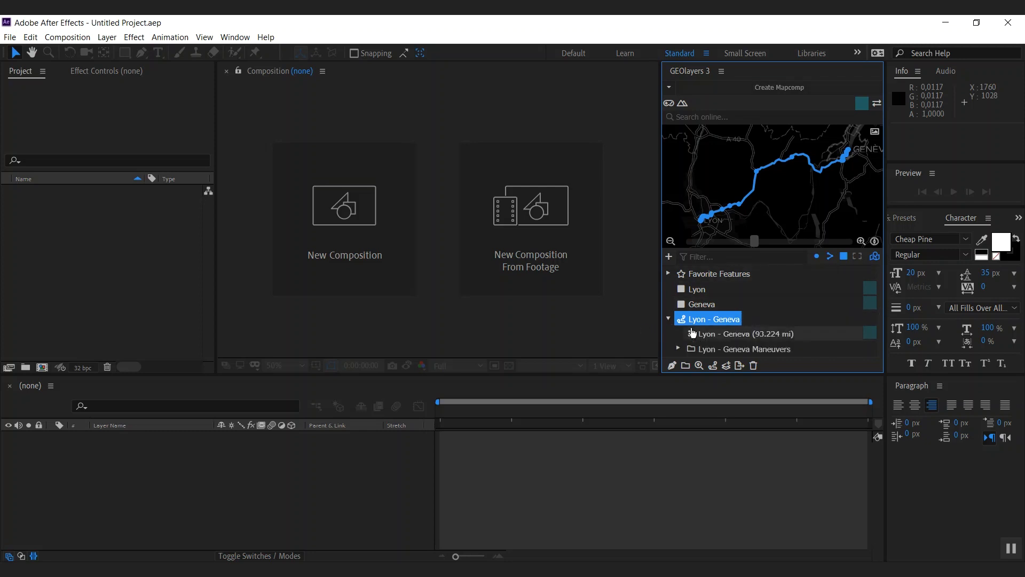
{"action": "left_click", "coordinate": [742, 349]}
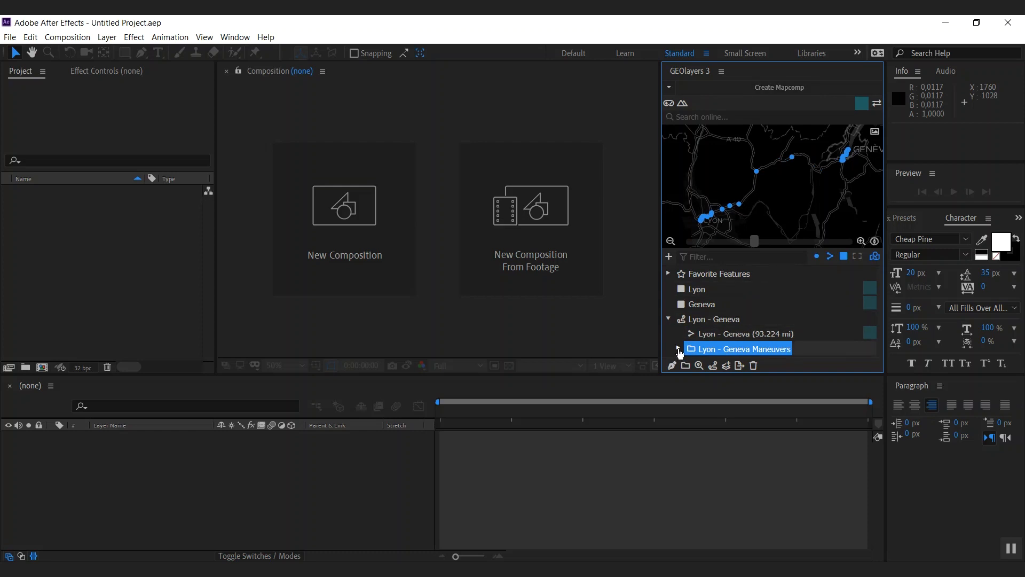
{"action": "left_click", "coordinate": [678, 349]}
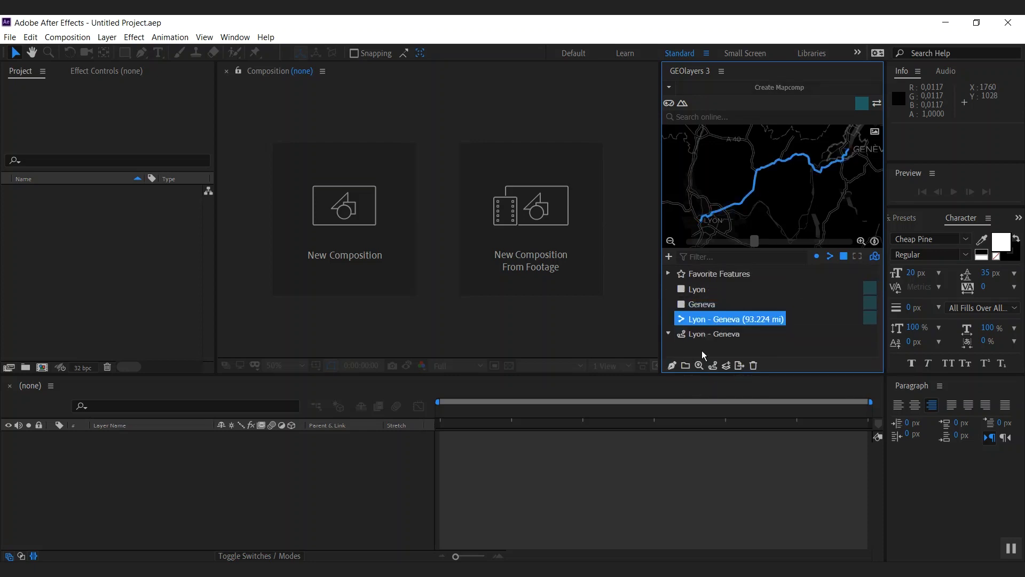
{"action": "left_click", "coordinate": [711, 333]}
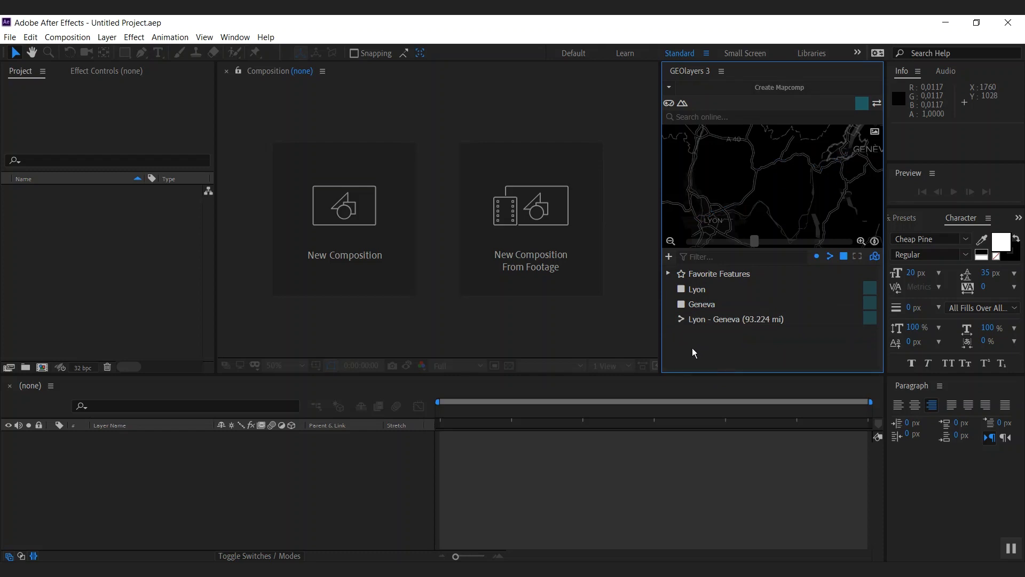
{"action": "left_click", "coordinate": [731, 318]}
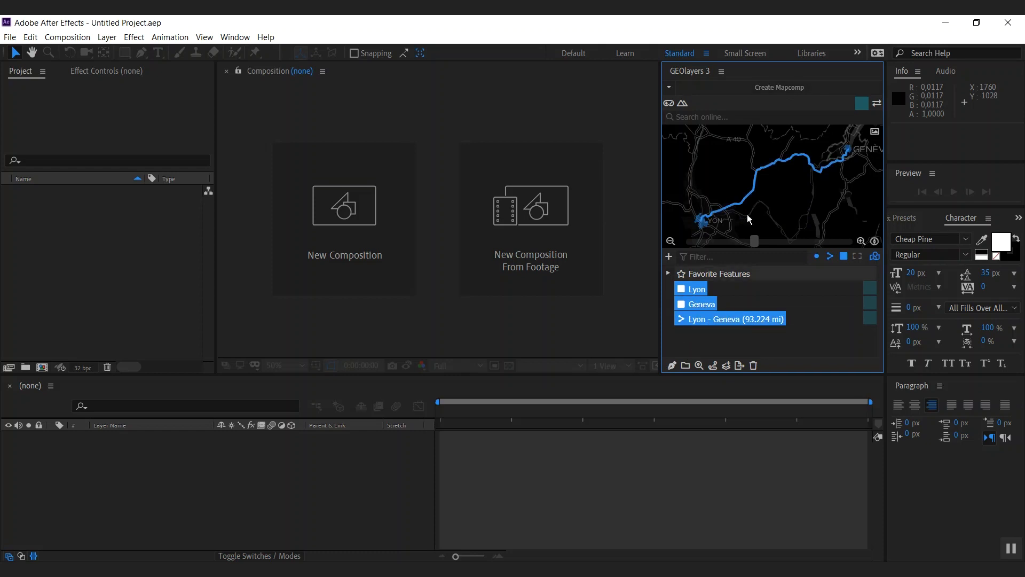
Step: Create a mapcomp named 'Route Loop' with the black-and-white Toner Background style
{"action": "left_click", "coordinate": [778, 87]}
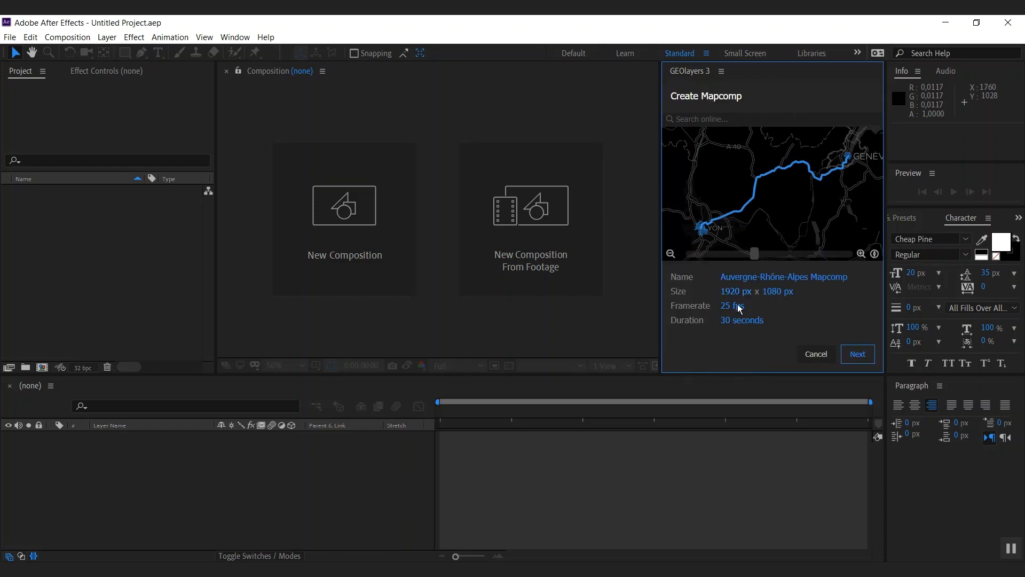
{"action": "left_click", "coordinate": [784, 276]}
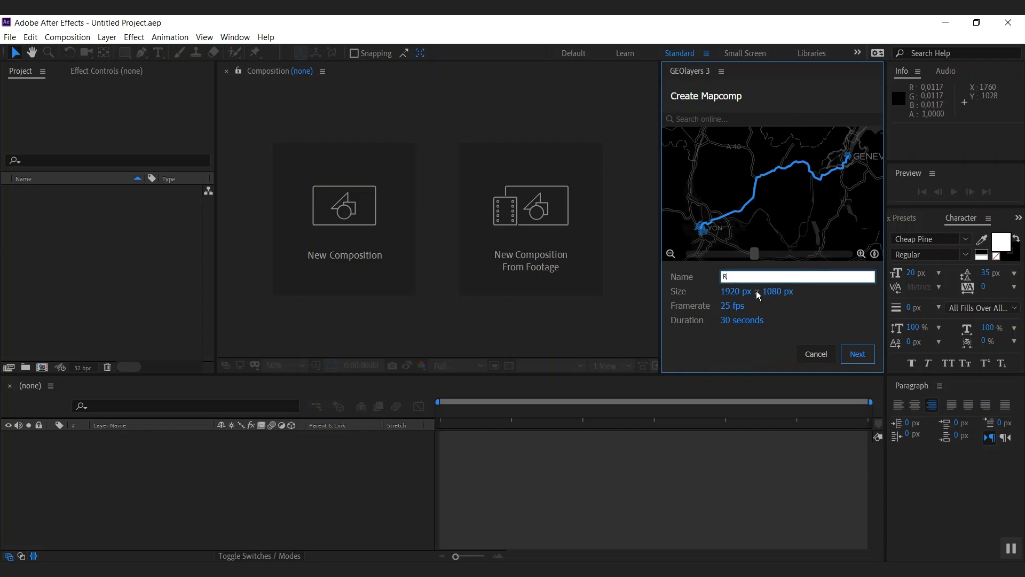
{"action": "type", "text": "oute Loop"}
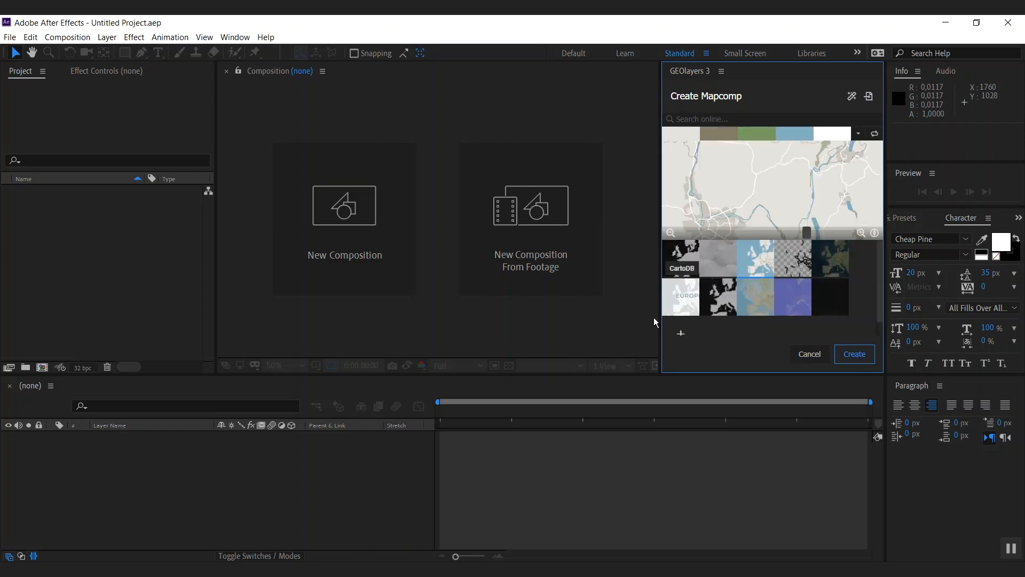
{"action": "left_click", "coordinate": [718, 297]}
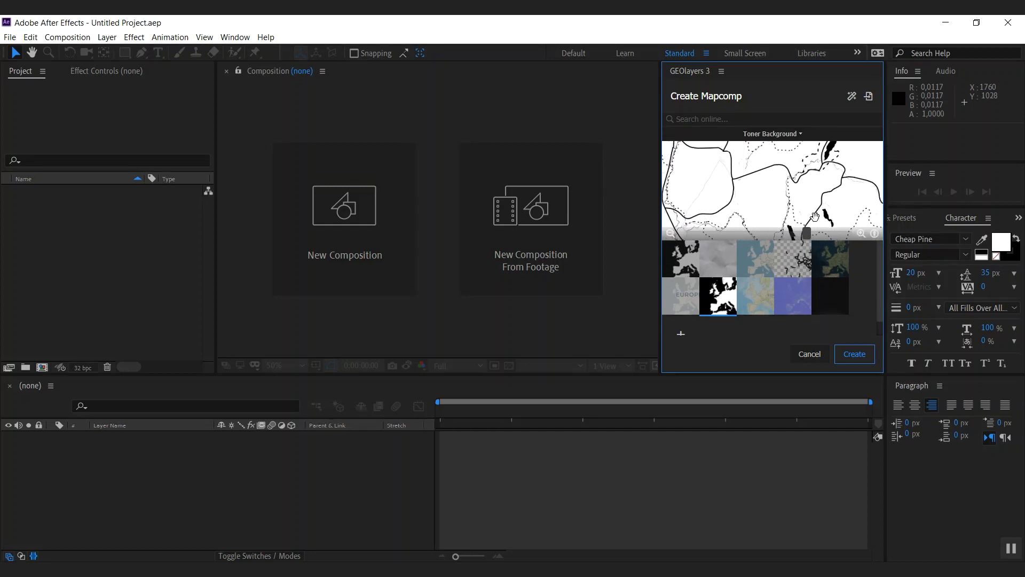
{"action": "left_click", "coordinate": [854, 353]}
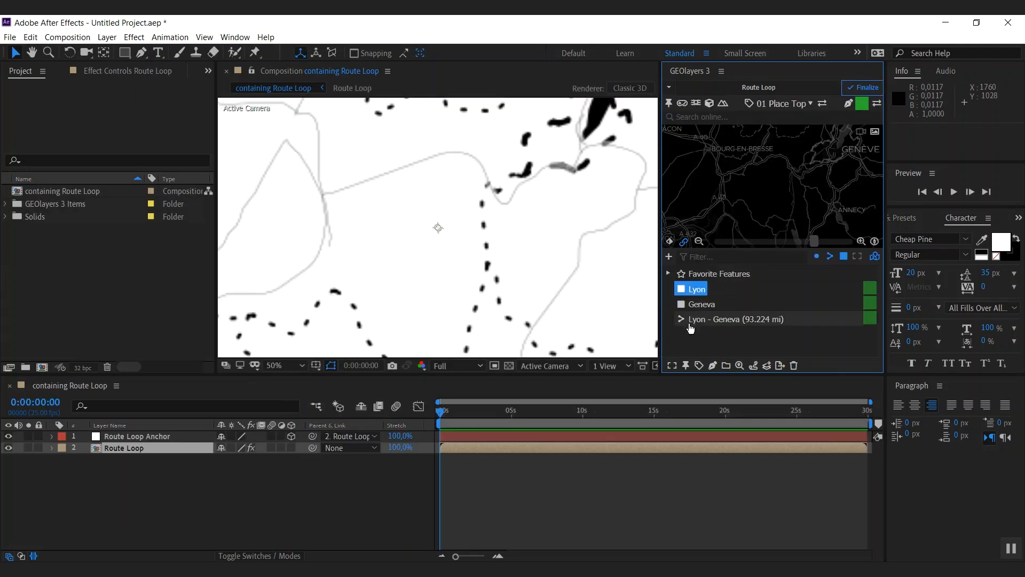
{"action": "mouse_move", "coordinate": [692, 312]}
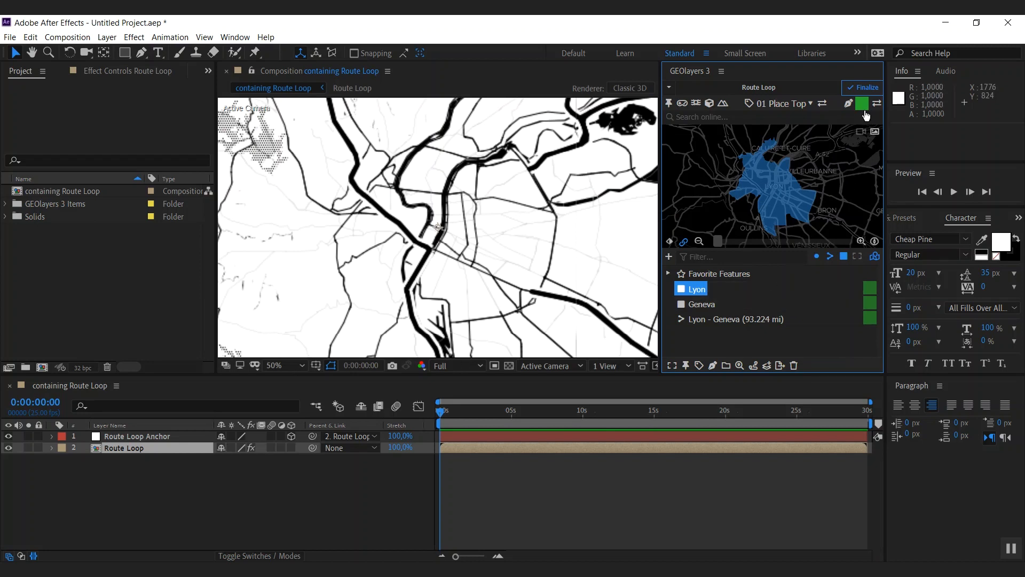
Step: Apply the green fill to the Lyon feature, then preview the Lyon - Geneva route feature
{"action": "left_click", "coordinate": [863, 103]}
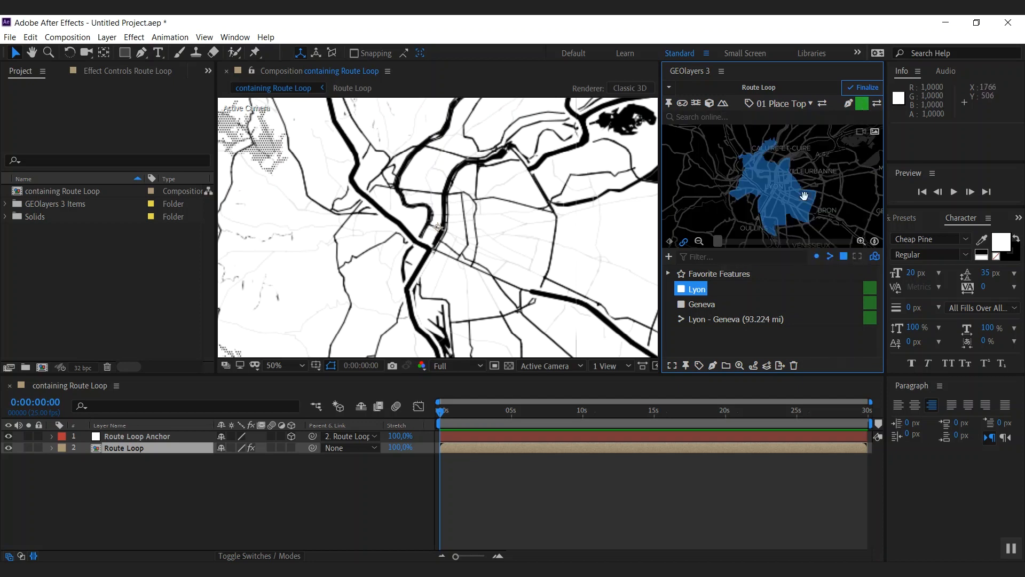
{"action": "mouse_move", "coordinate": [713, 365]}
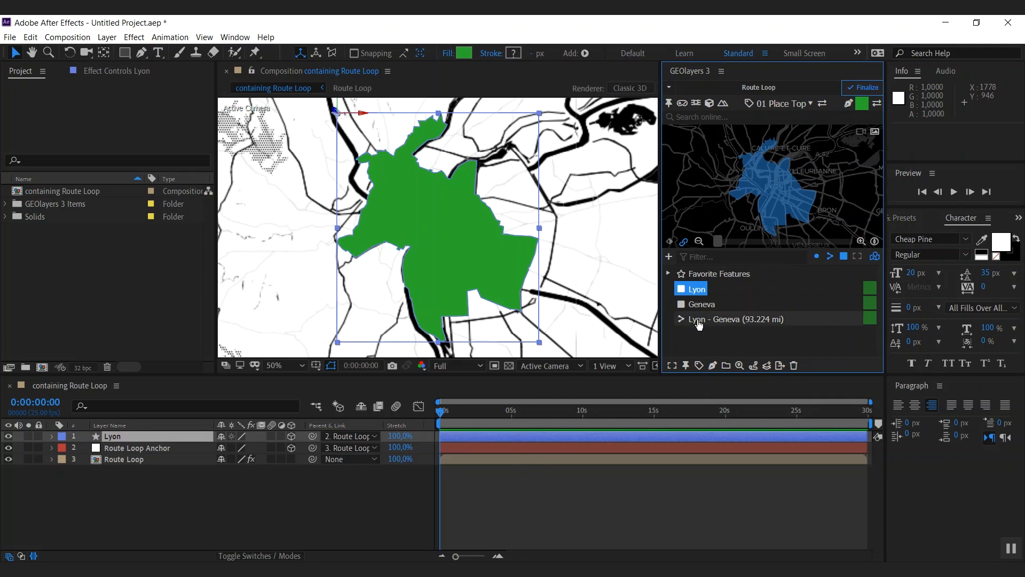
{"action": "left_click", "coordinate": [730, 318]}
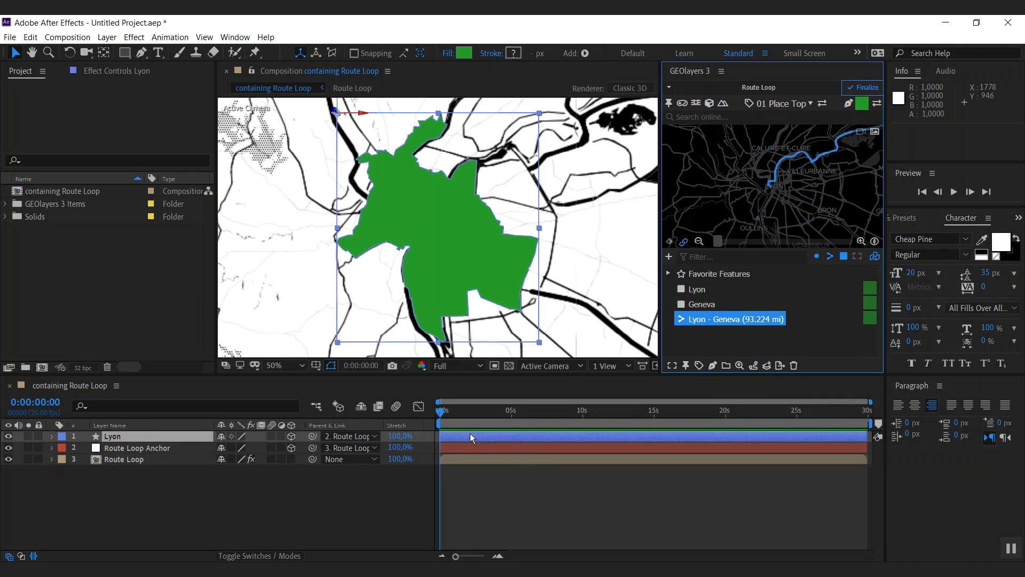
Step: At 5 s, draw the Lyon - Geneva route as an animated path and reveal its End keyframes
{"action": "left_click", "coordinate": [513, 410]}
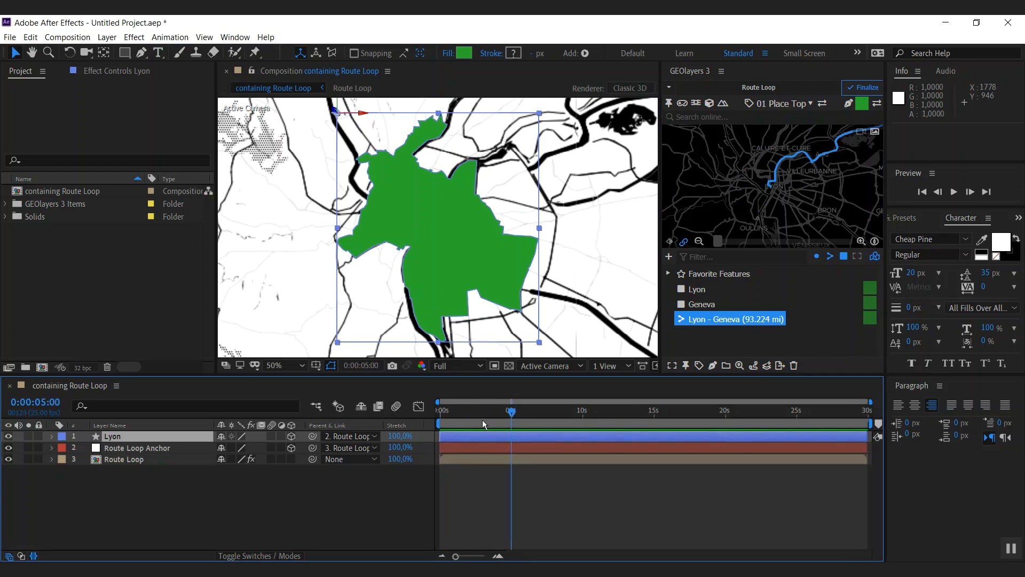
{"action": "mouse_move", "coordinate": [497, 449]}
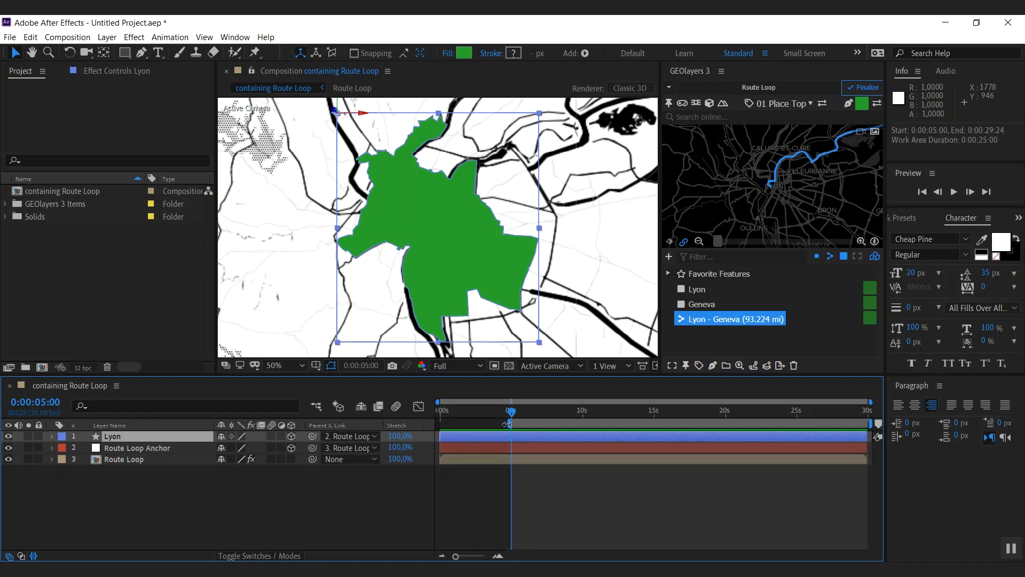
{"action": "mouse_move", "coordinate": [508, 424]}
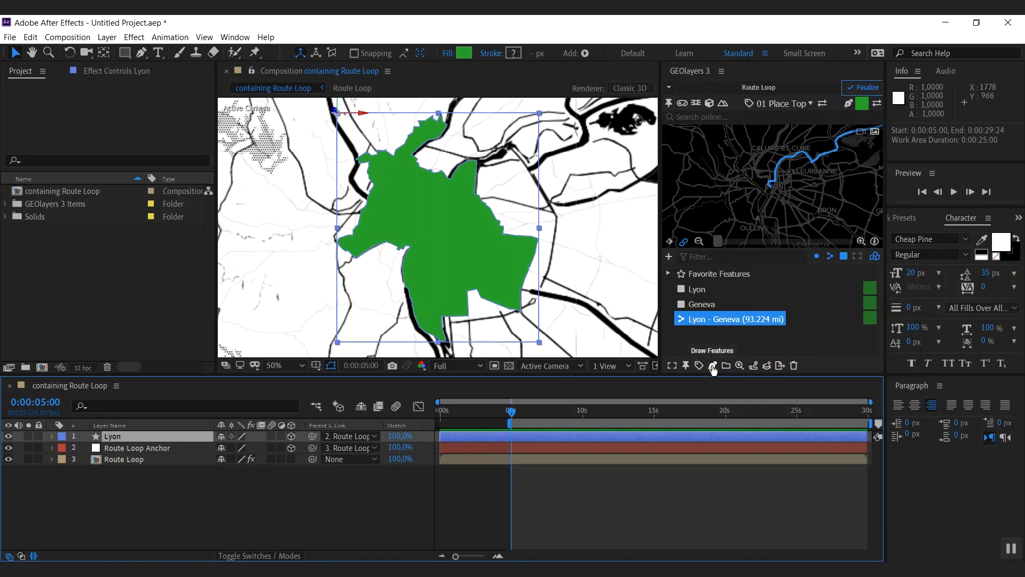
{"action": "left_click", "coordinate": [712, 365]}
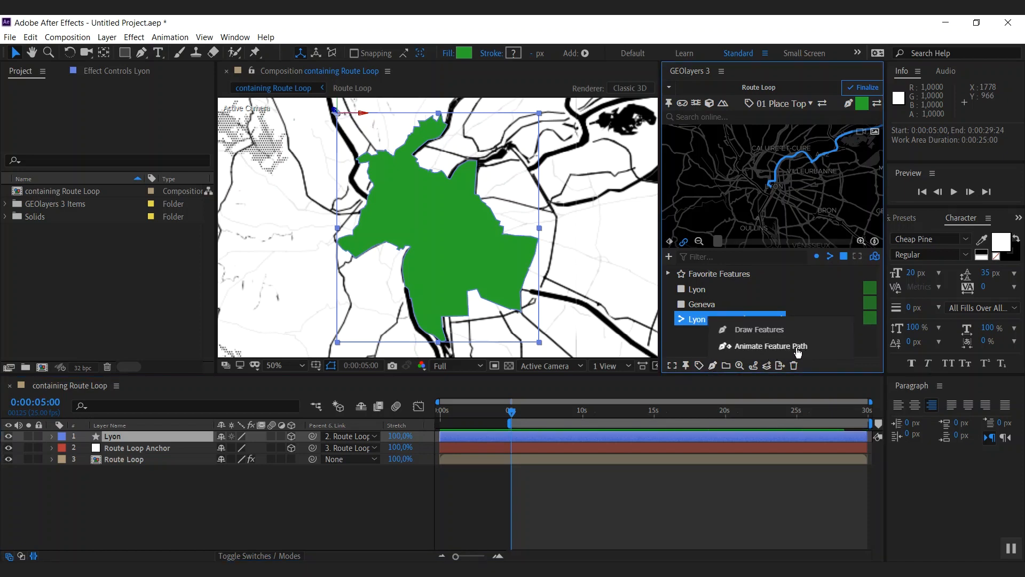
{"action": "left_click", "coordinate": [770, 346]}
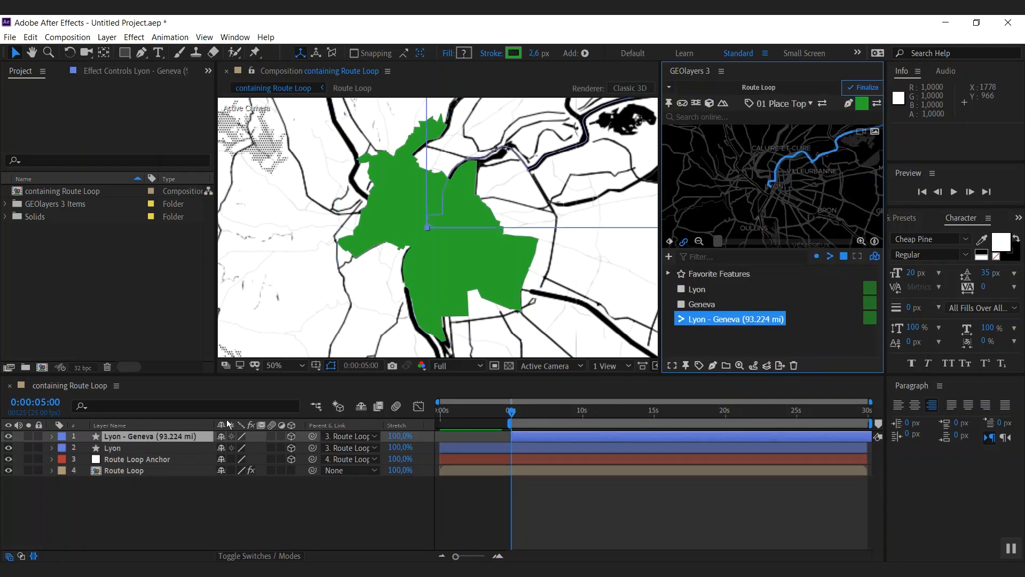
{"action": "left_click", "coordinate": [52, 436]}
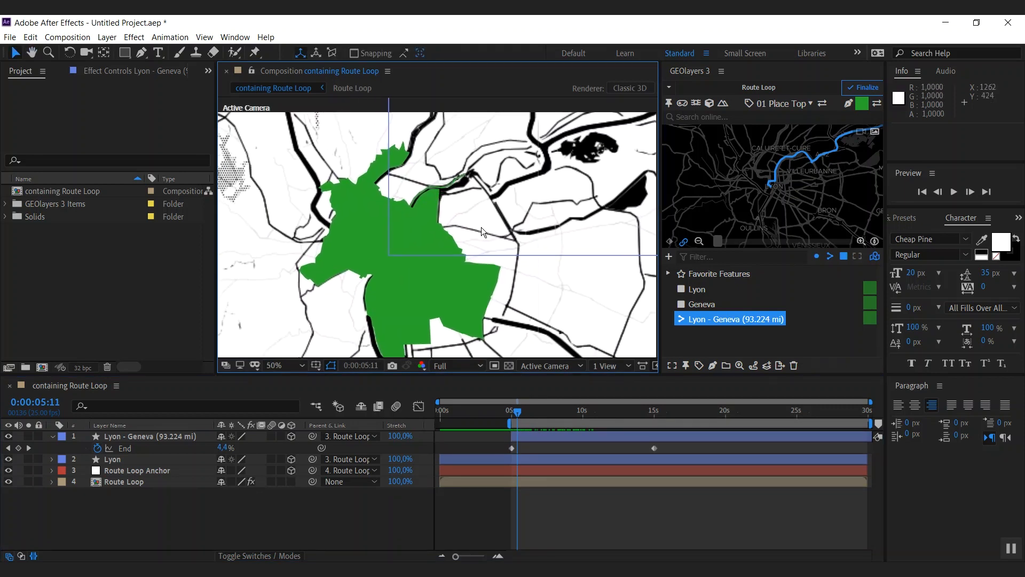
Step: Switch the feature style to green stroke only and scrub past 5 s to preview the route
{"action": "left_click", "coordinate": [863, 104]}
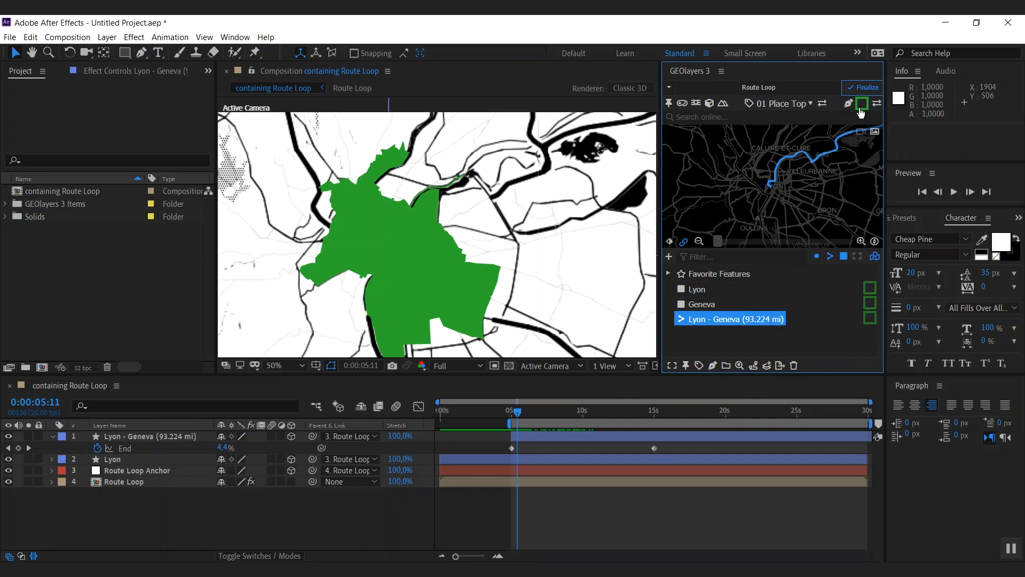
{"action": "mouse_move", "coordinate": [877, 105]}
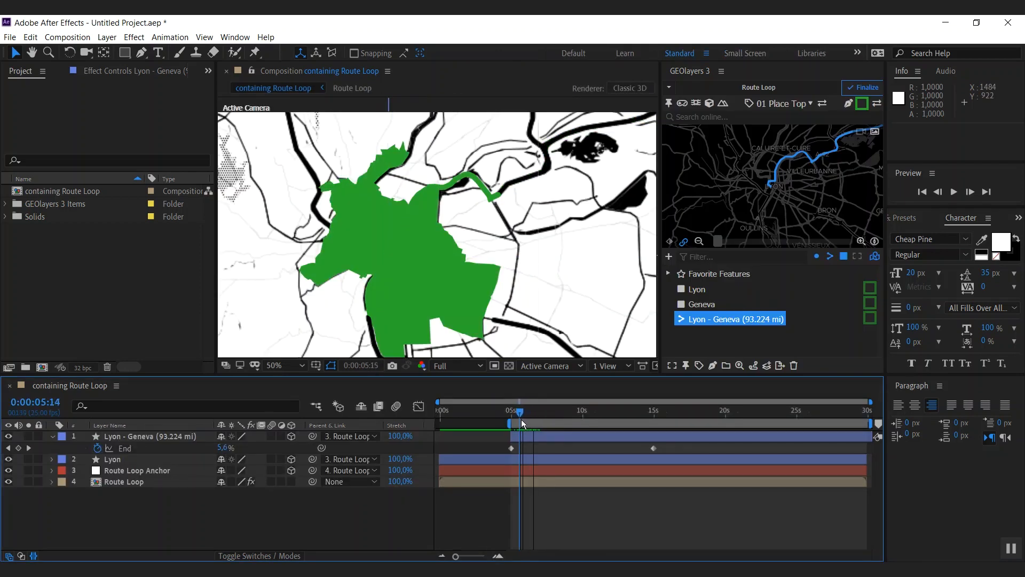
{"action": "left_click_drag", "start_coordinate": [521, 410], "coordinate": [526, 410]}
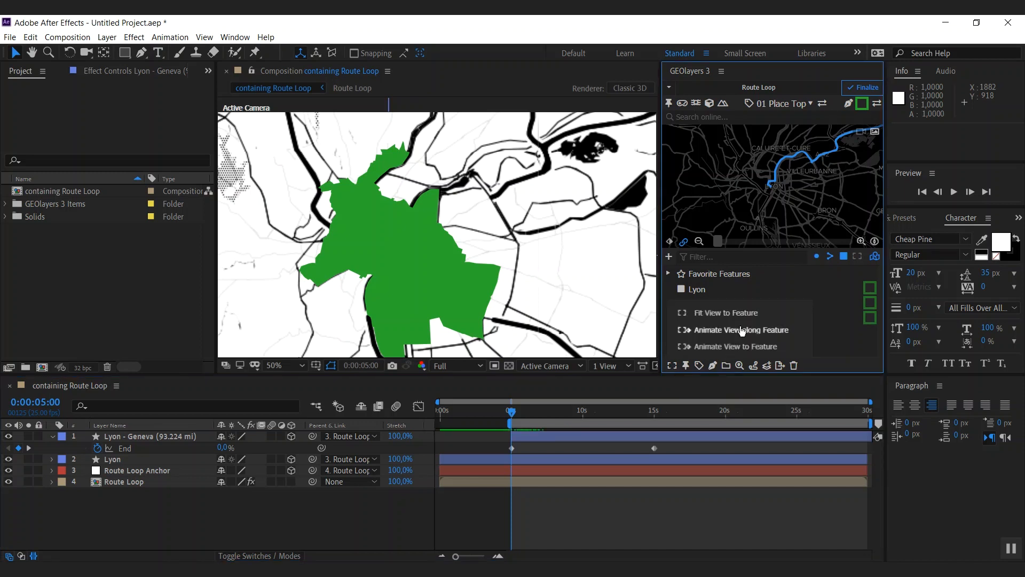
{"action": "mouse_move", "coordinate": [744, 333]}
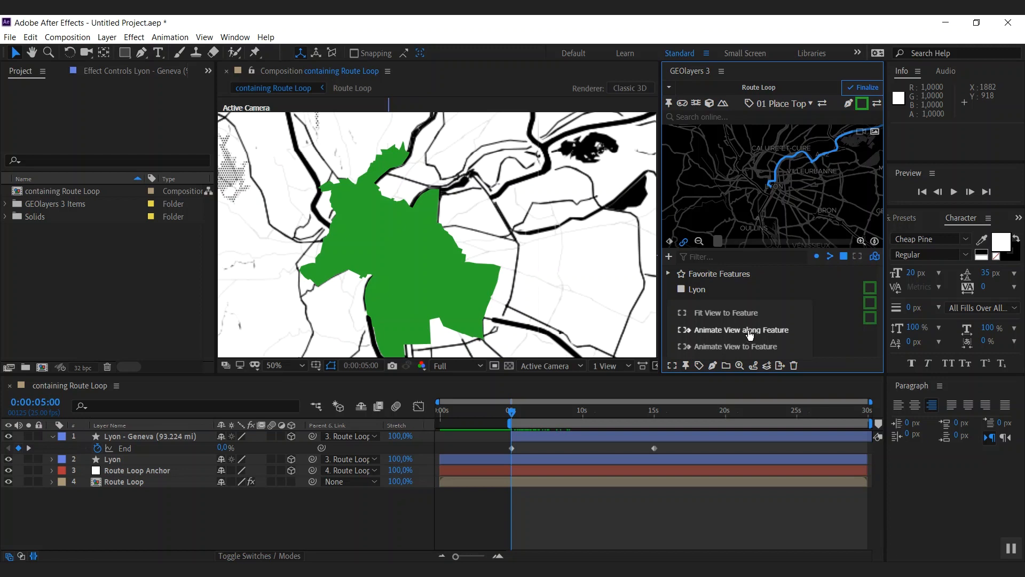
{"action": "mouse_move", "coordinate": [748, 335]}
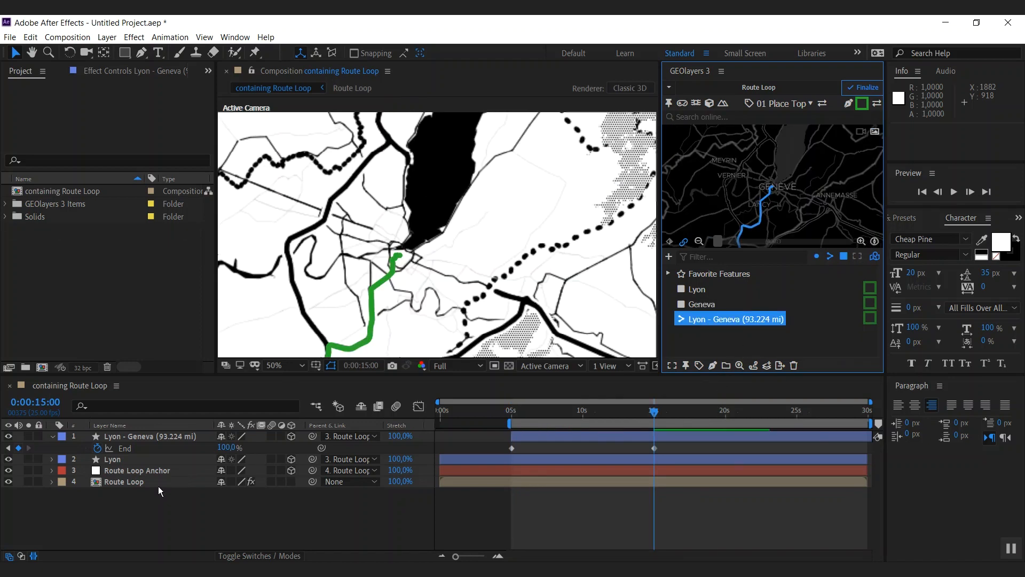
Step: Reveal the map's animated latitude and longitude keyframes along the route
{"action": "left_click", "coordinate": [52, 481]}
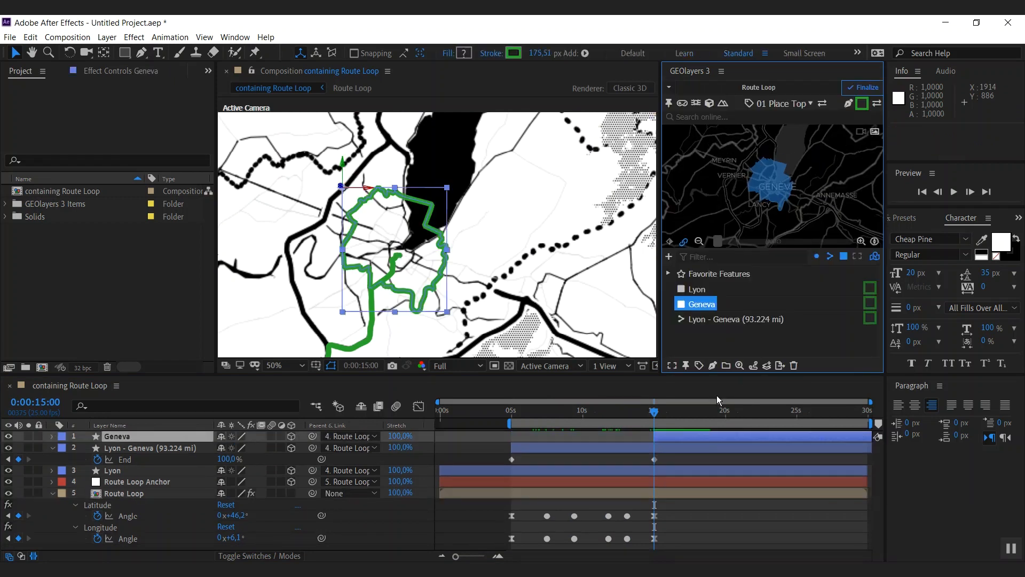
{"action": "mouse_move", "coordinate": [832, 236]}
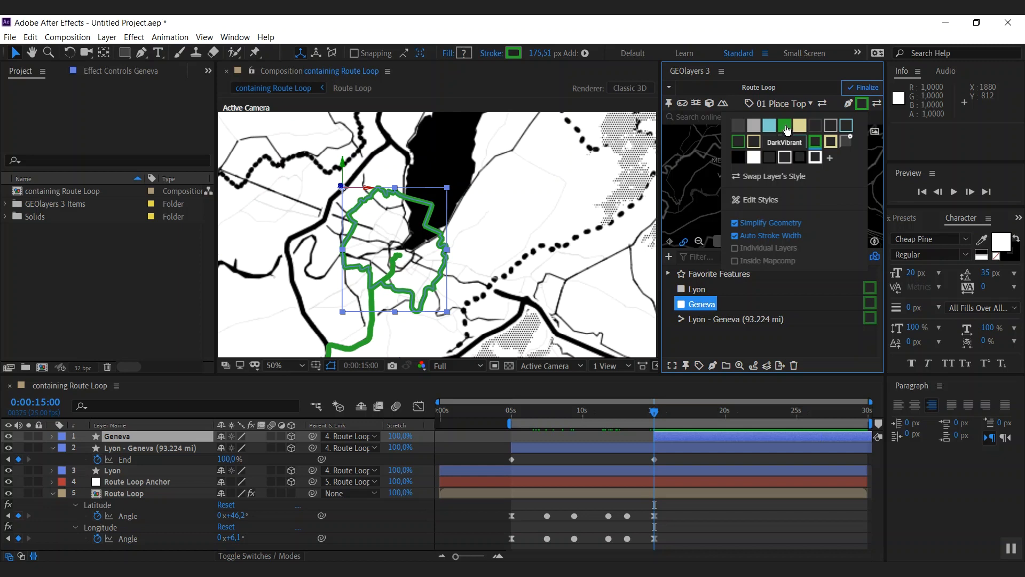
Step: Pick the solid green fill swatch for the Geneva feature
{"action": "left_click", "coordinate": [784, 126]}
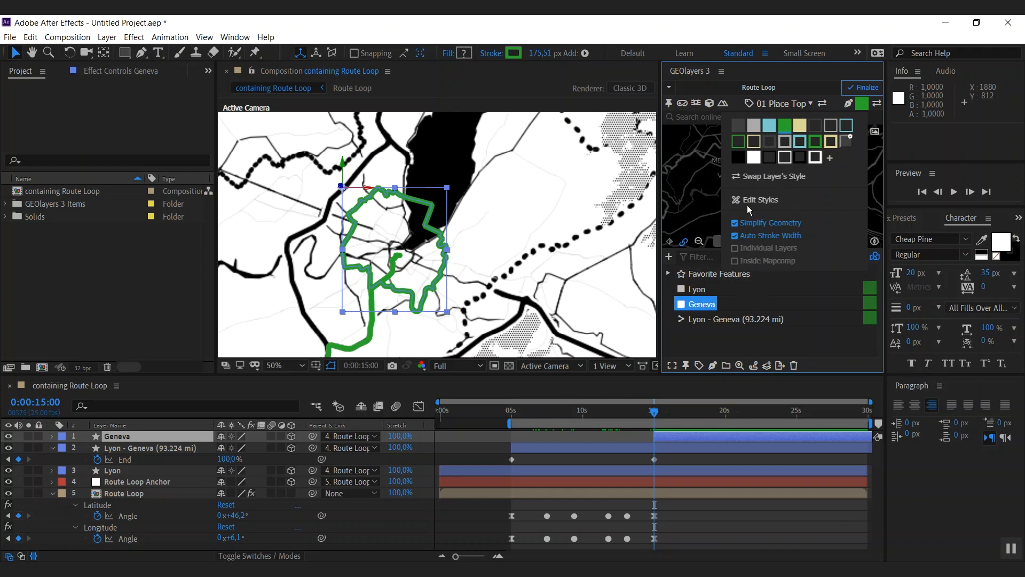
{"action": "mouse_move", "coordinate": [766, 180]}
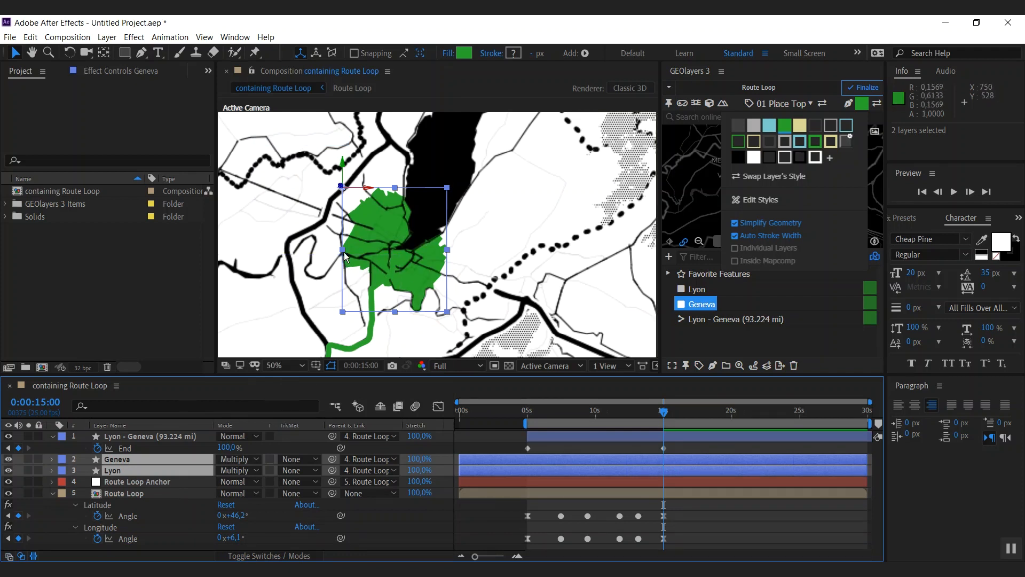
{"action": "mouse_move", "coordinate": [389, 290]}
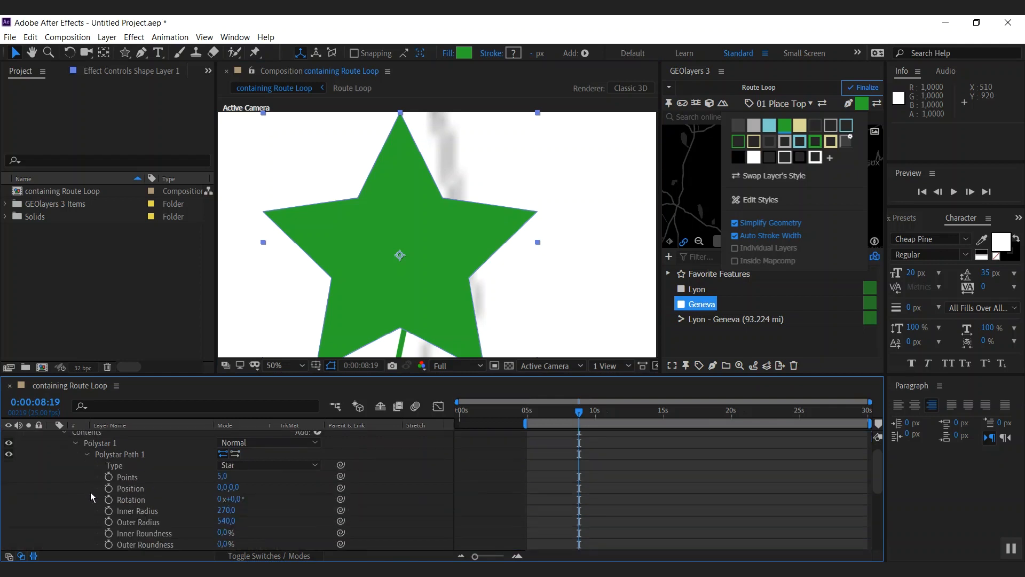
Step: Set the star shape's Points to 3 to make a triangle, then zoom out
{"action": "left_click", "coordinate": [229, 475]}
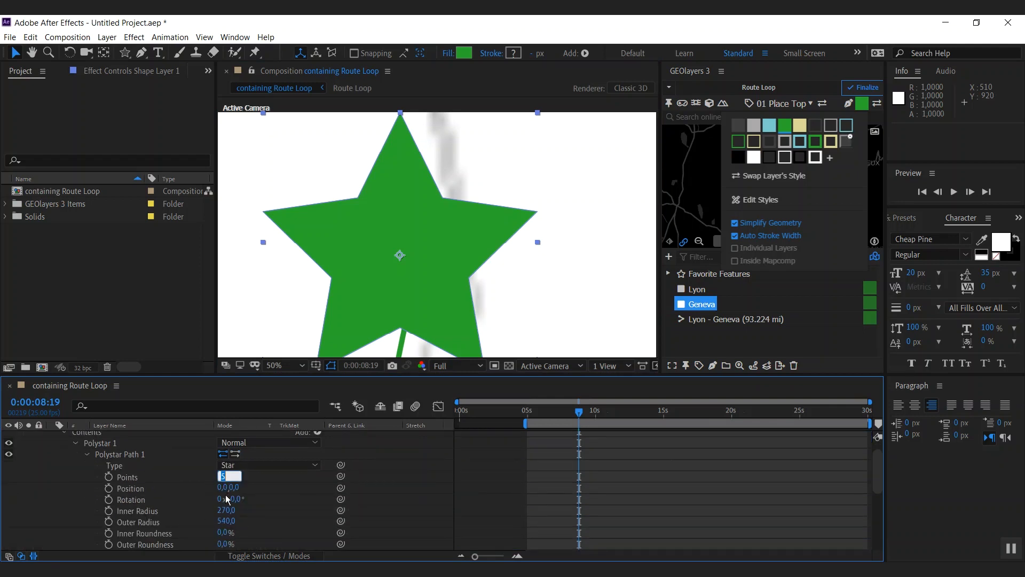
{"action": "type", "text": "3,0"}
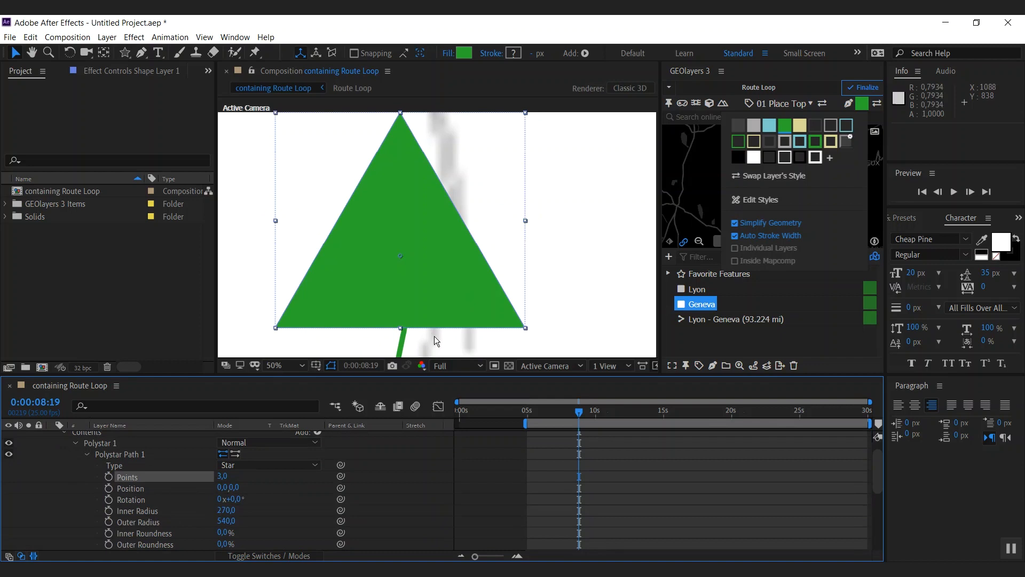
{"action": "left_click", "coordinate": [274, 366]}
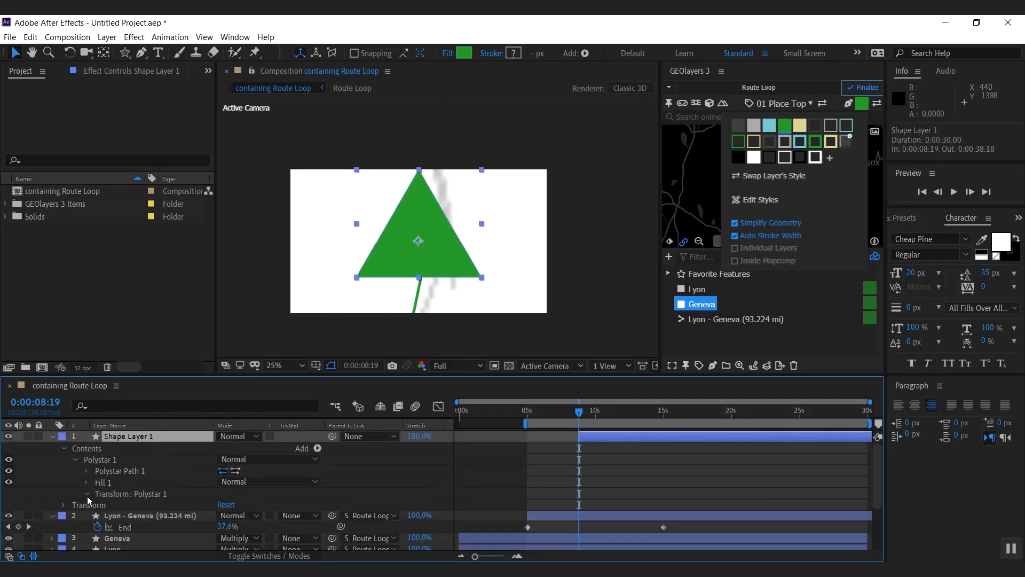
{"action": "left_click", "coordinate": [86, 494]}
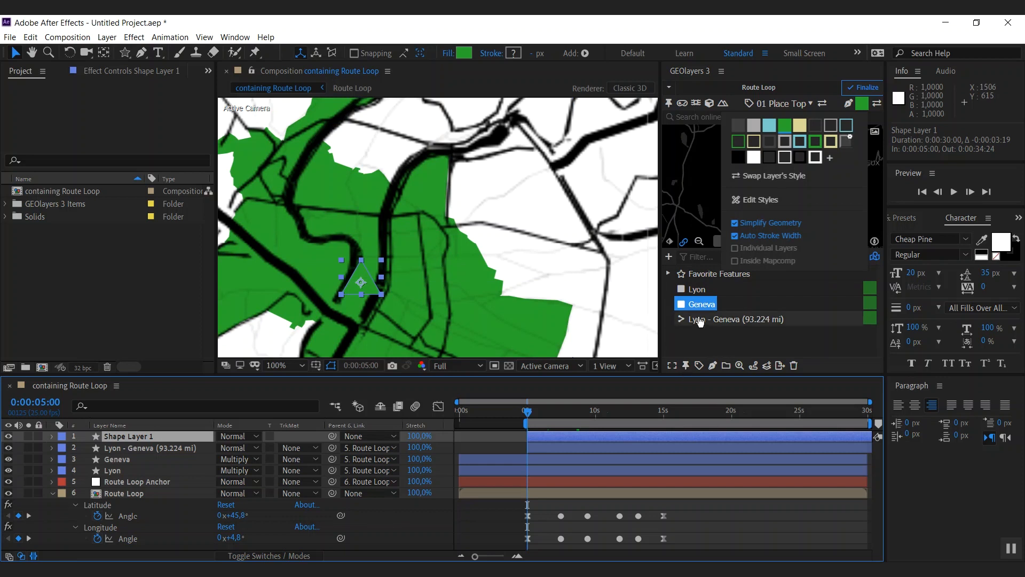
Step: Choose Animate Layers along Feature for the Lyon - Geneva route
{"action": "left_click", "coordinate": [732, 318]}
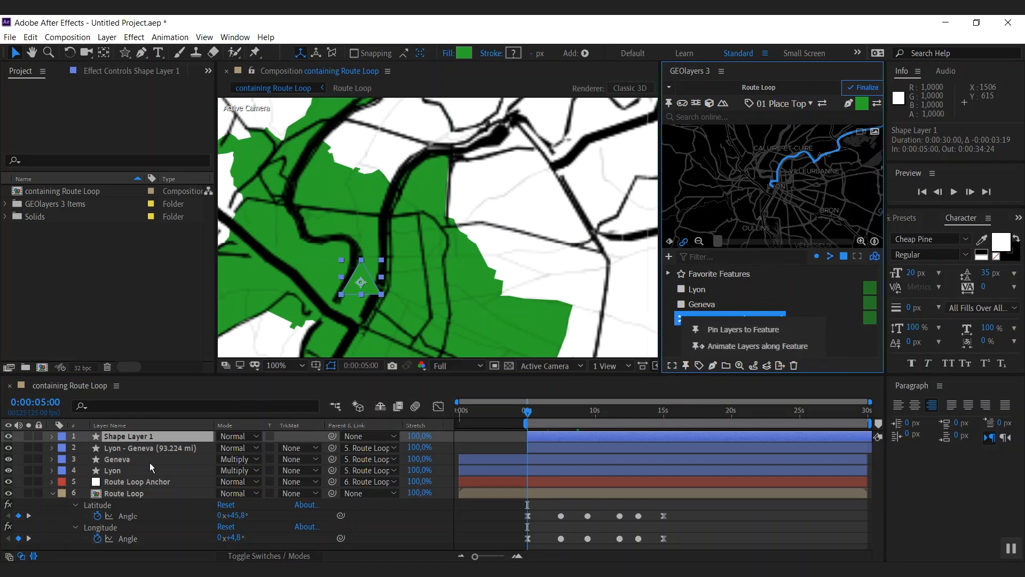
{"action": "mouse_move", "coordinate": [710, 393]}
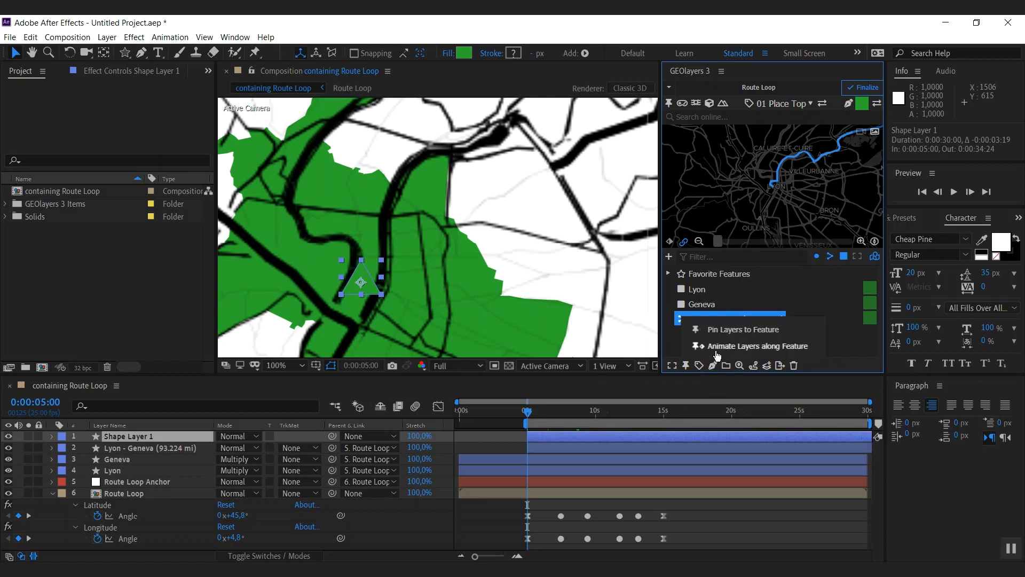
{"action": "mouse_move", "coordinate": [740, 351]}
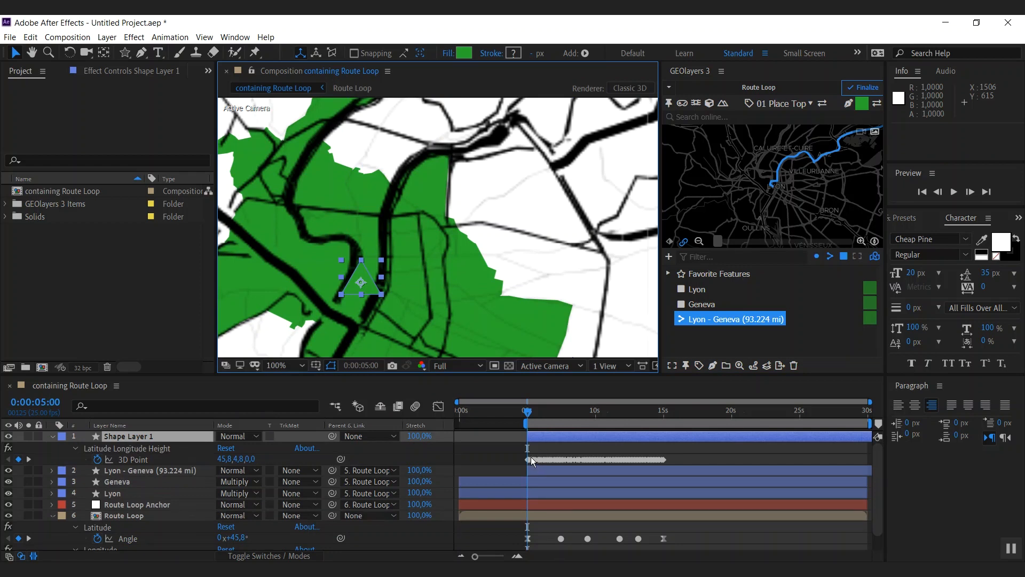
{"action": "mouse_move", "coordinate": [528, 416]}
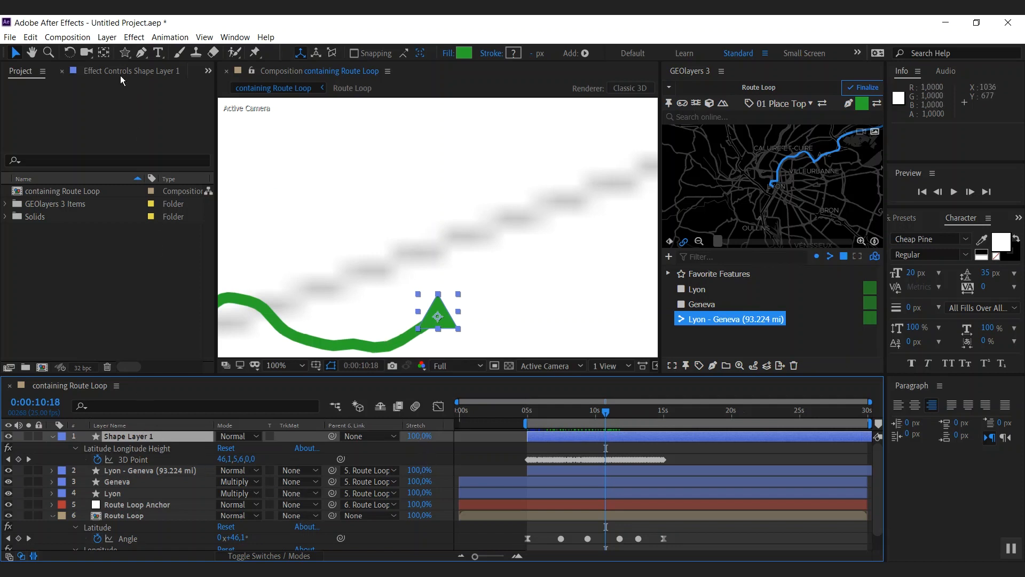
Step: Enable Rotate with Map and Rotate along path on Shape Layer 1, then scrub to verify
{"action": "left_click", "coordinate": [129, 70]}
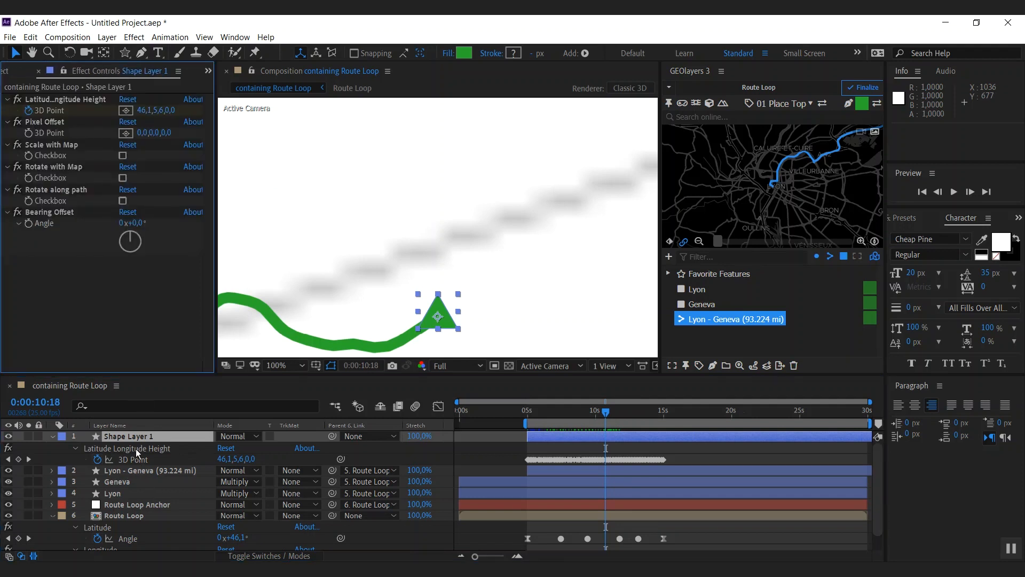
{"action": "mouse_move", "coordinate": [140, 133]}
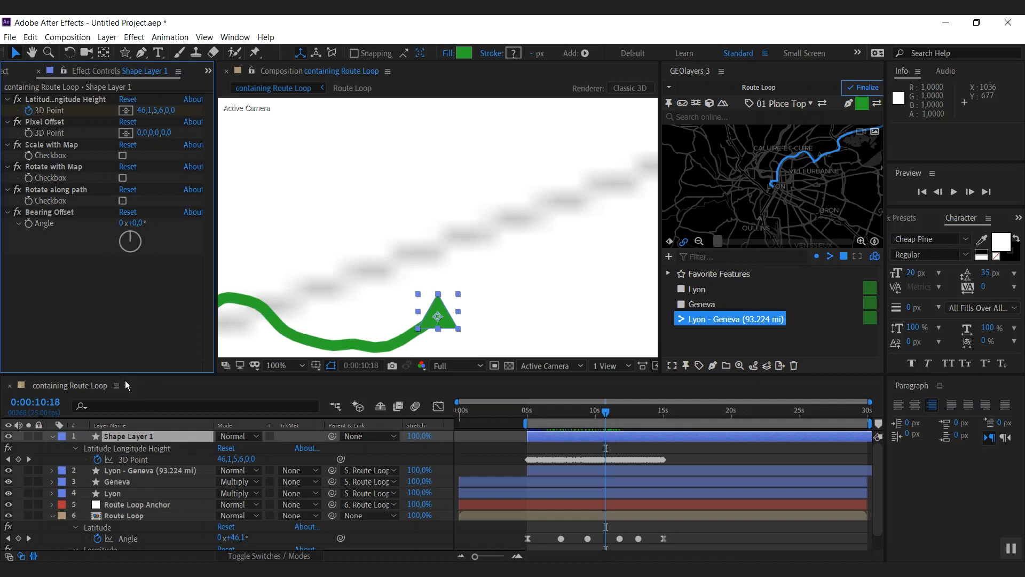
{"action": "mouse_move", "coordinate": [99, 154]}
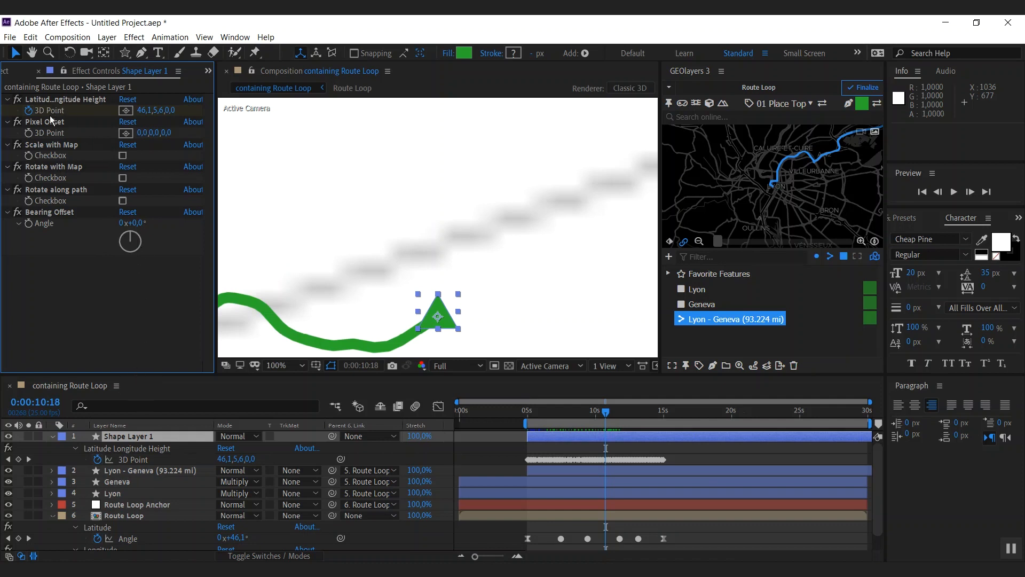
{"action": "mouse_move", "coordinate": [61, 149]}
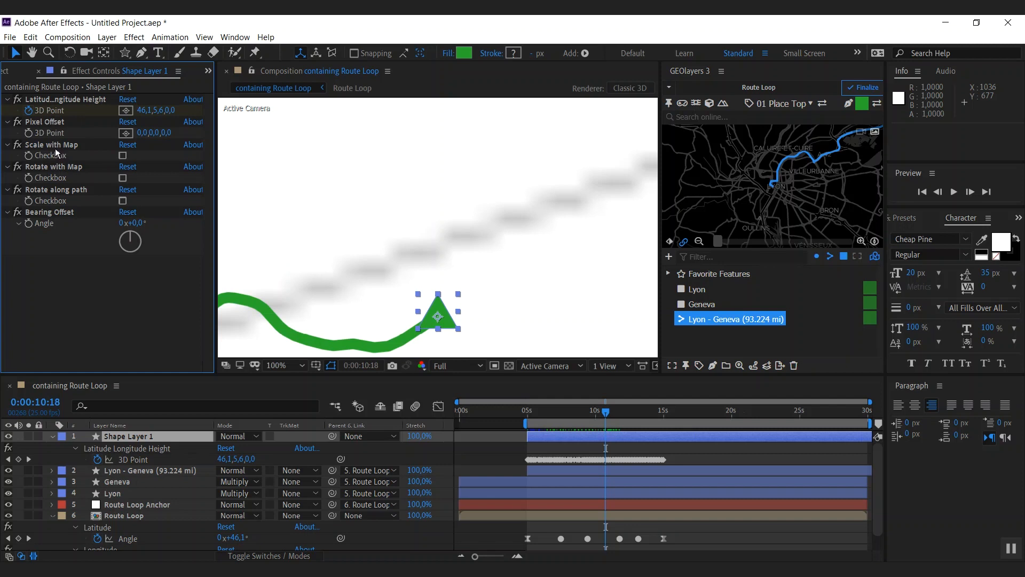
{"action": "mouse_move", "coordinate": [41, 171]}
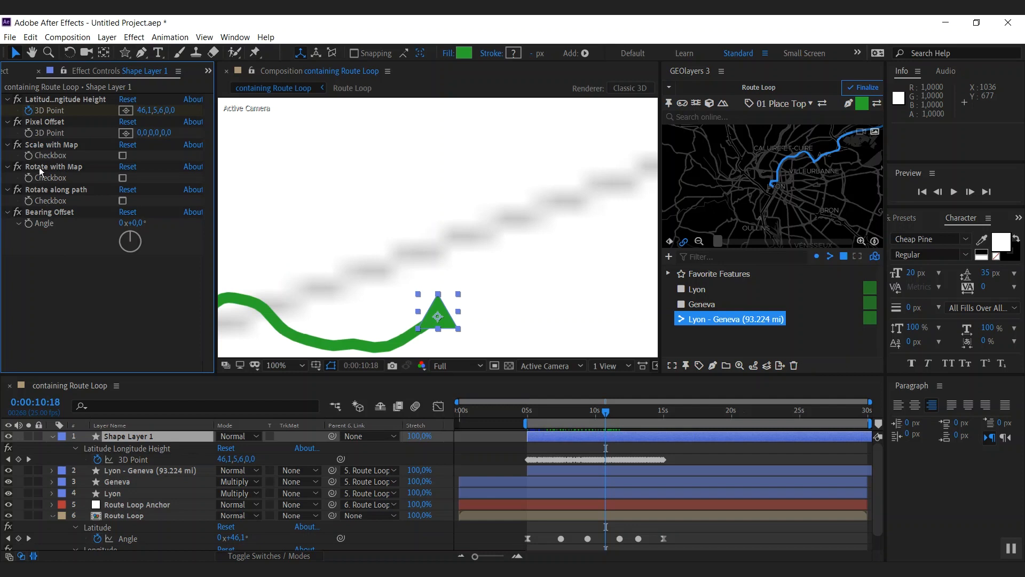
{"action": "mouse_move", "coordinate": [104, 300]}
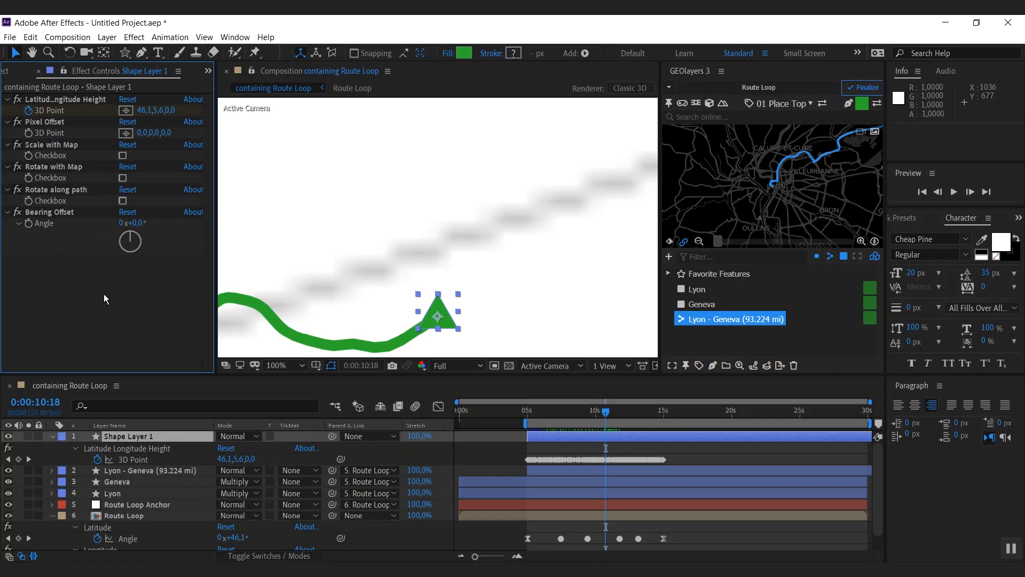
{"action": "mouse_move", "coordinate": [167, 439]}
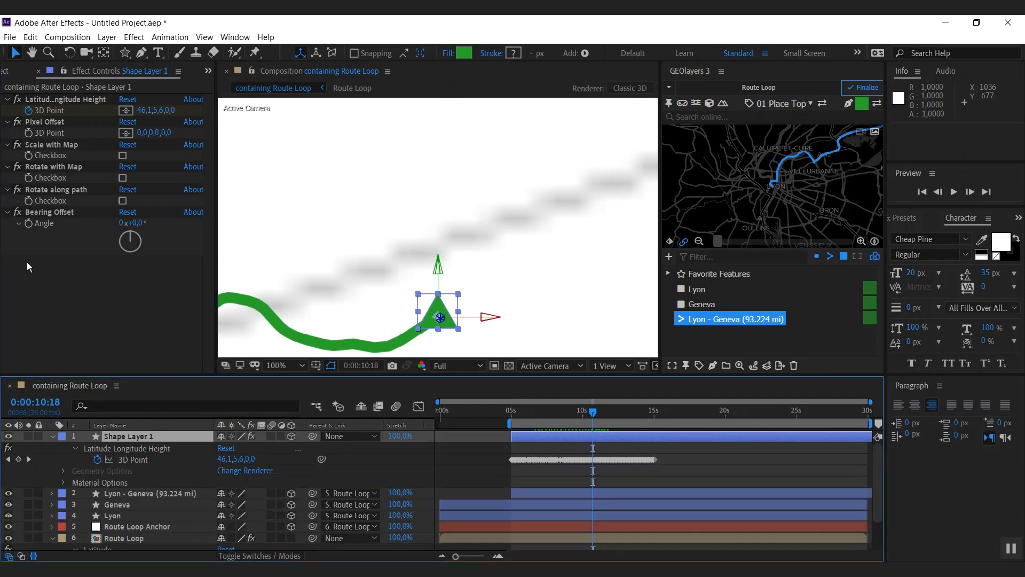
{"action": "left_click", "coordinate": [122, 178]}
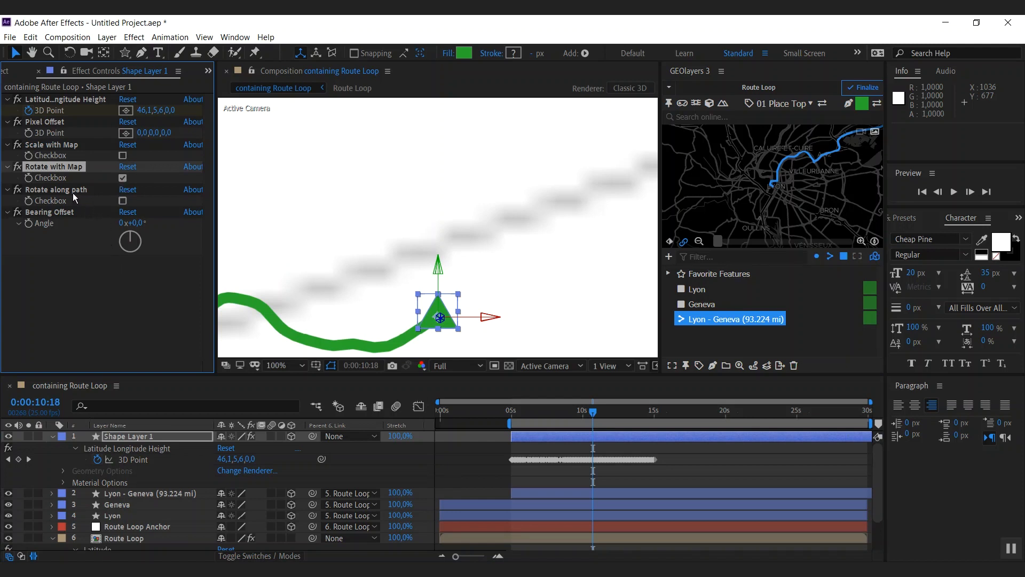
{"action": "mouse_move", "coordinate": [97, 216]}
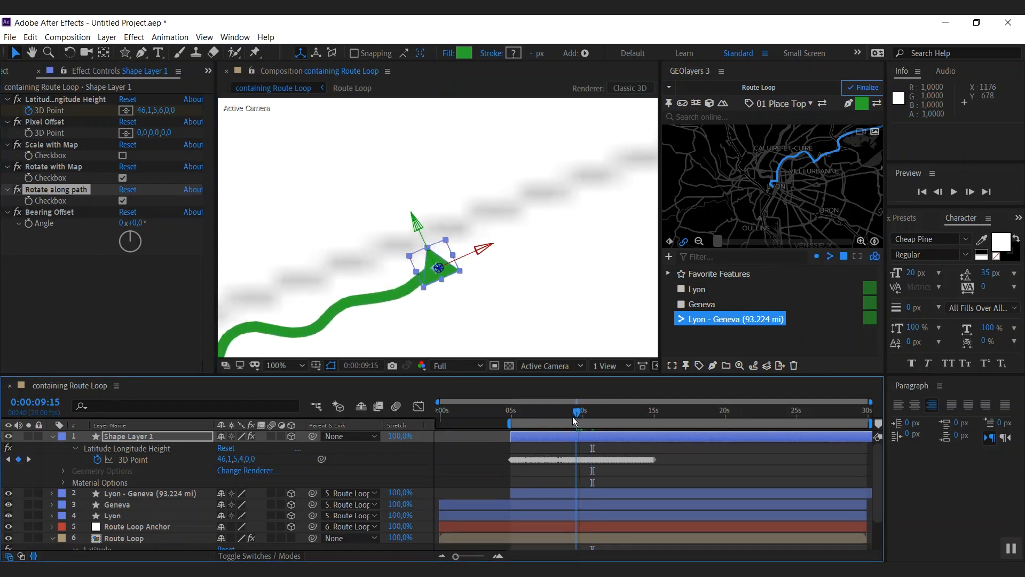
{"action": "left_click_drag", "start_coordinate": [576, 413], "coordinate": [545, 413]}
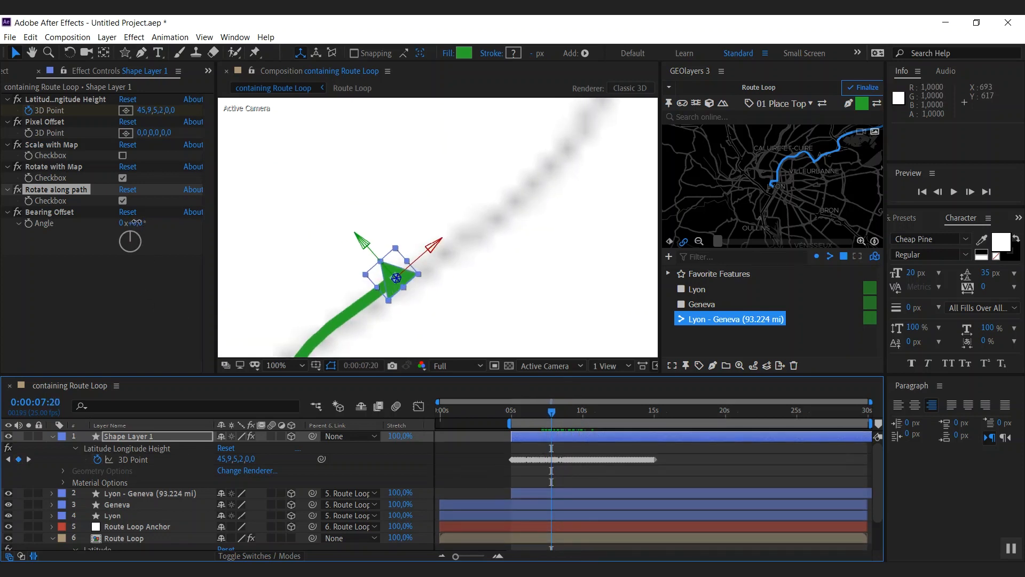
{"action": "left_click_drag", "start_coordinate": [134, 222], "coordinate": [142, 223]}
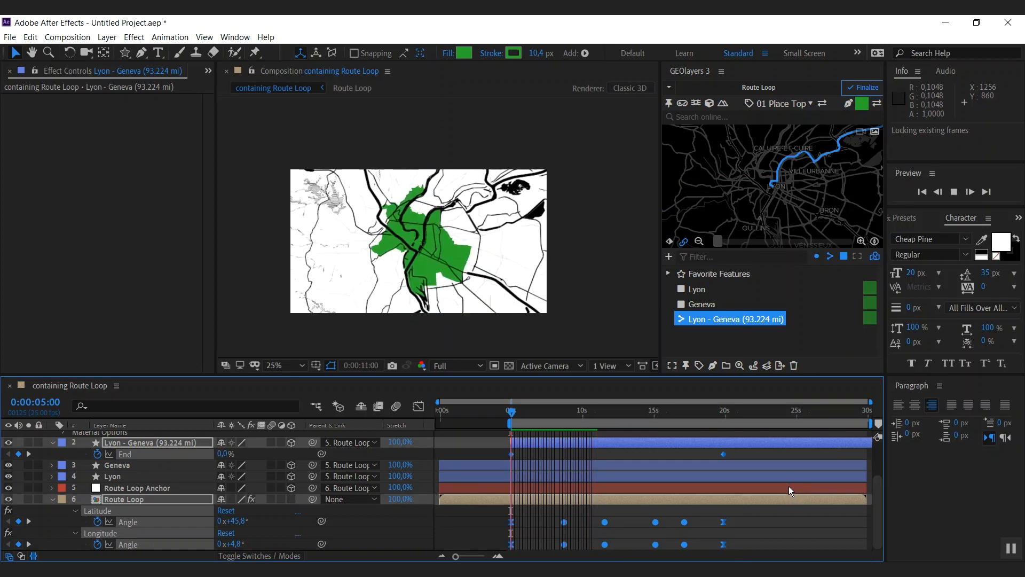
Step: Preview the Lyon - Geneva route drawing in from 5 to about 20 seconds
{"action": "key", "text": "Space"}
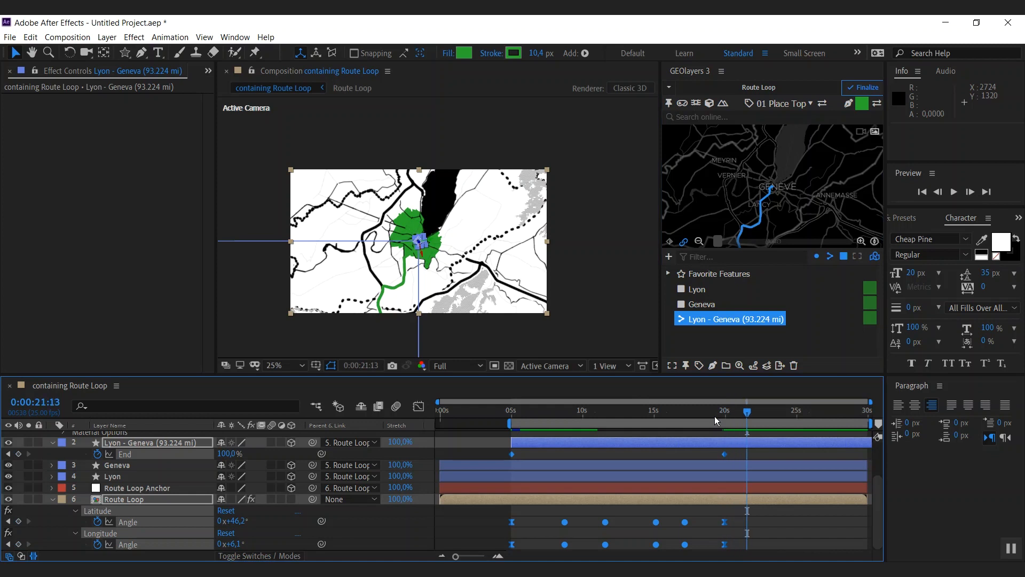
{"action": "mouse_move", "coordinate": [669, 245]}
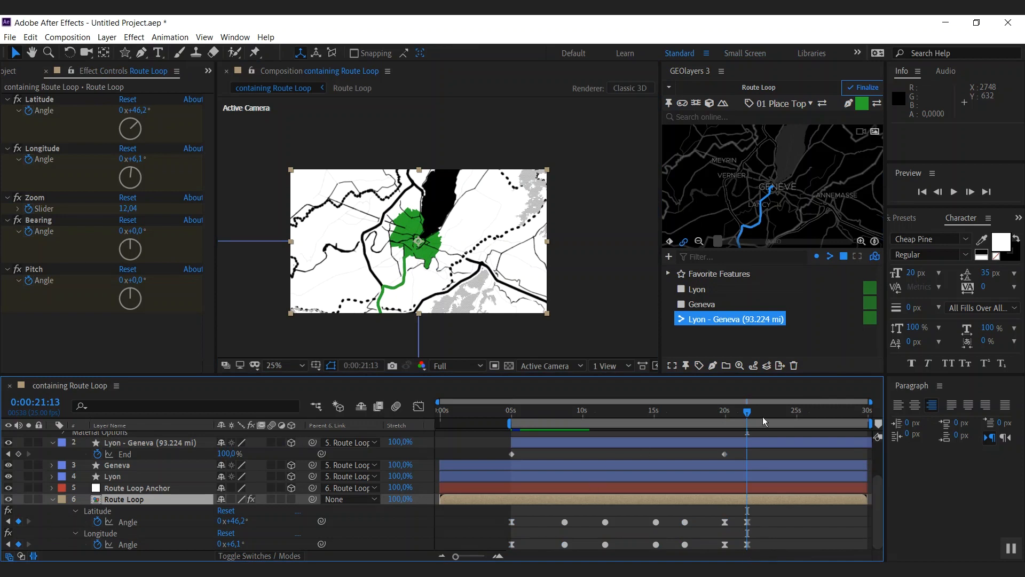
Step: Apply Animate View to Feature on Lyon and scrub to the loop end
{"action": "left_click_drag", "start_coordinate": [747, 413], "coordinate": [740, 412]}
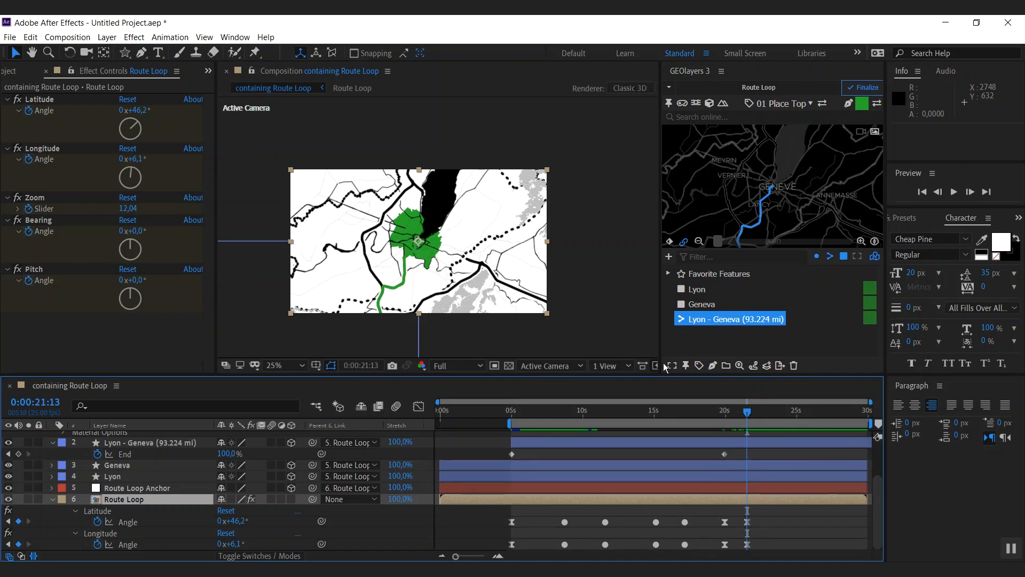
{"action": "left_click", "coordinate": [699, 289]}
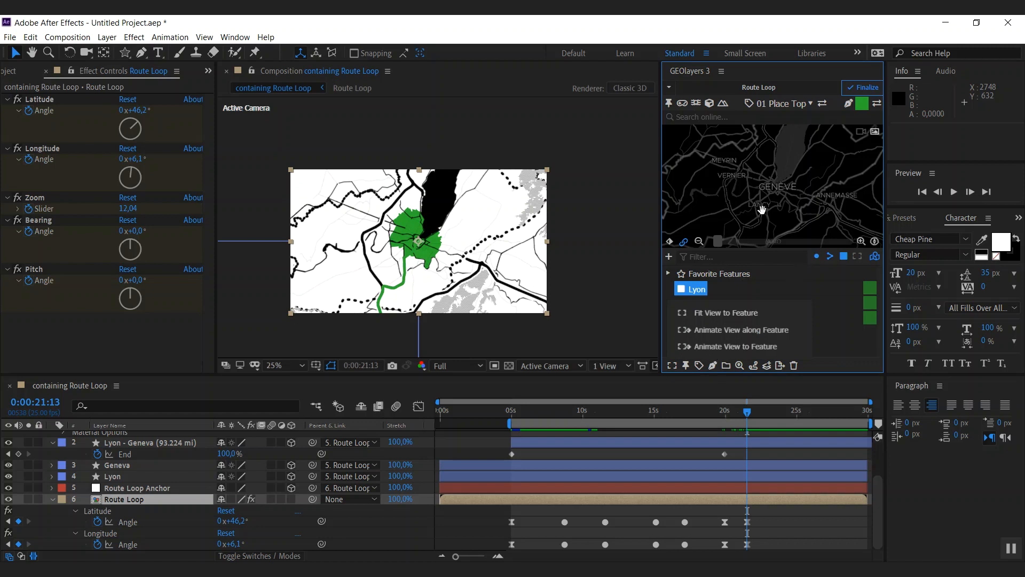
{"action": "mouse_move", "coordinate": [717, 355]}
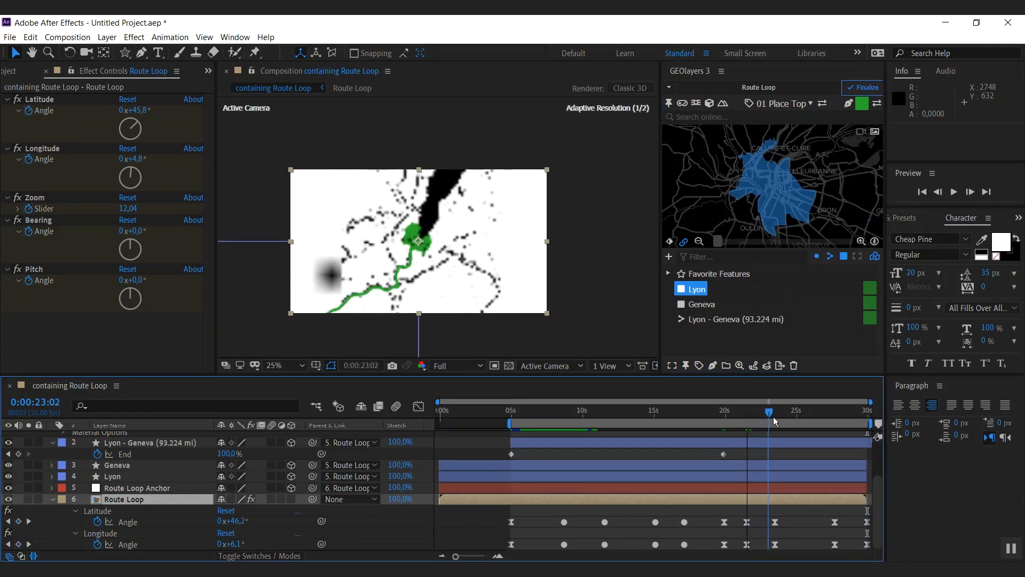
{"action": "left_click_drag", "start_coordinate": [770, 410], "coordinate": [813, 424]}
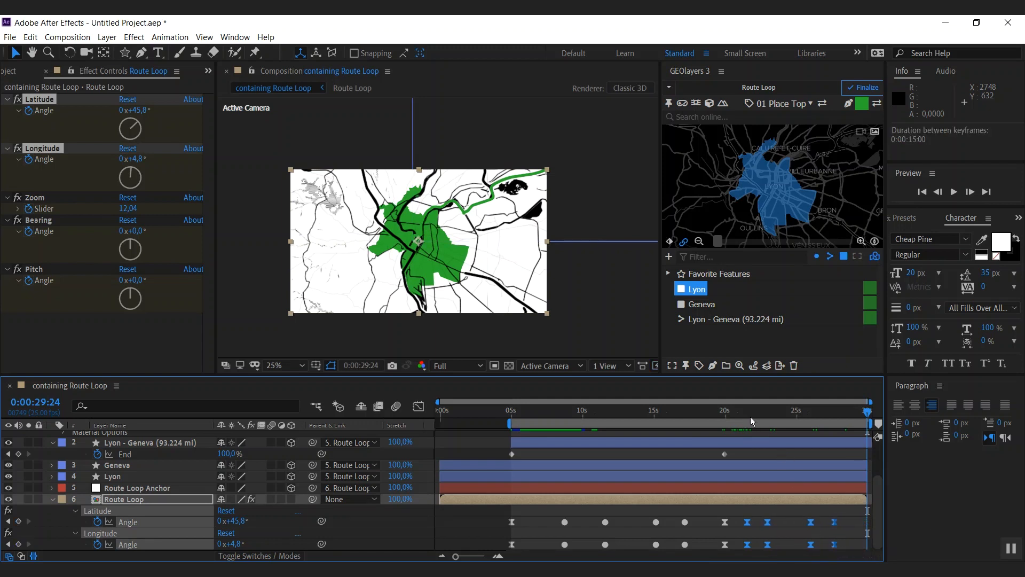
{"action": "mouse_move", "coordinate": [811, 535]}
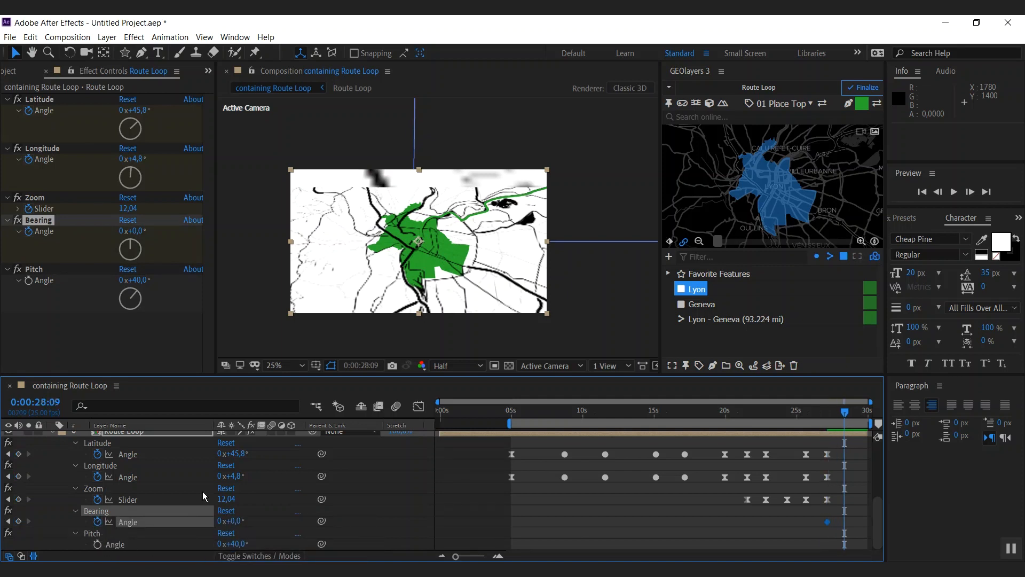
{"action": "mouse_move", "coordinate": [862, 444]}
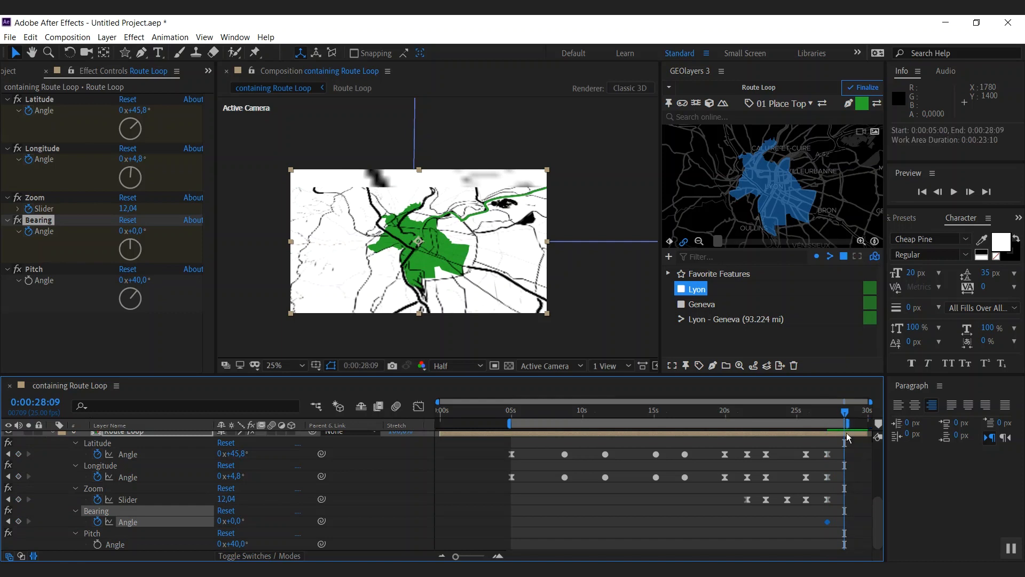
Step: Add Bearing keyframes at 5s and near 28s for a full 1x+0° rotation
{"action": "left_click", "coordinate": [827, 521]}
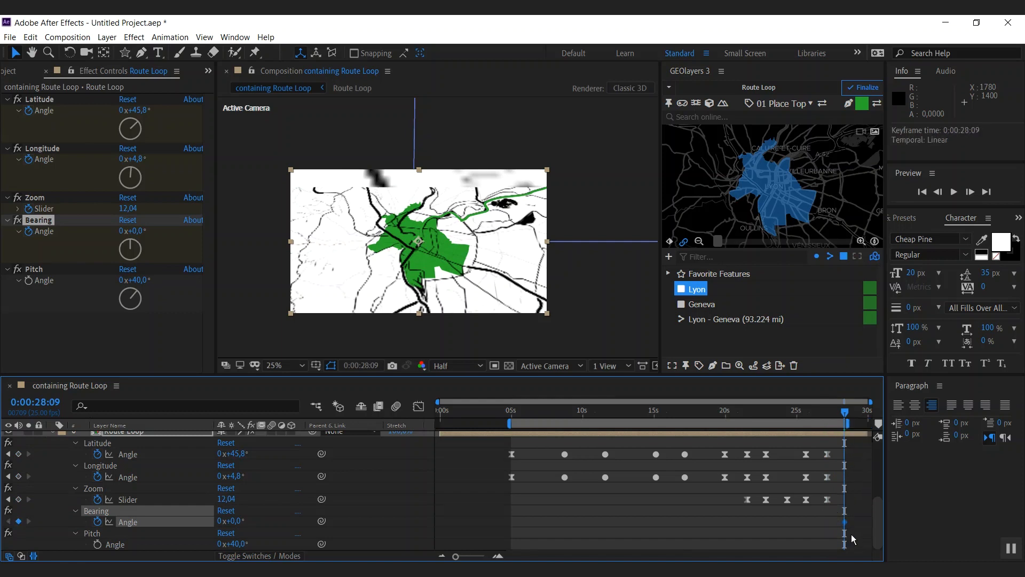
{"action": "left_click", "coordinate": [510, 410]}
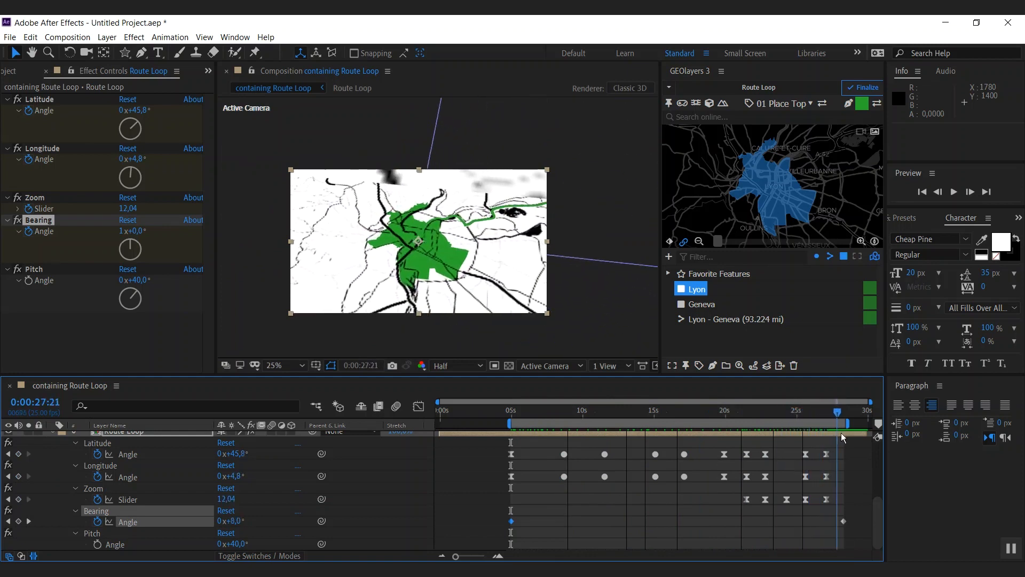
{"action": "left_click", "coordinate": [850, 410]}
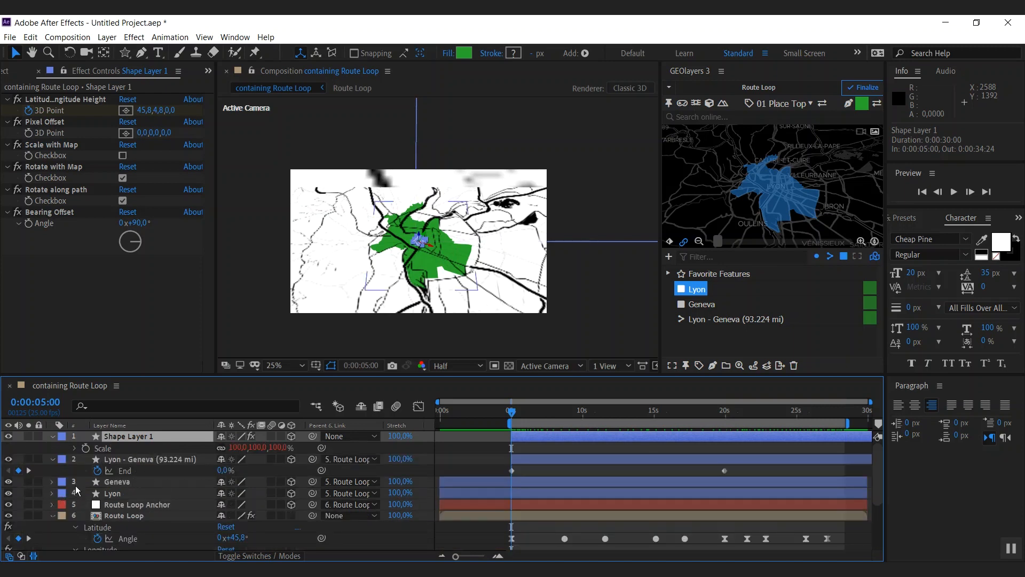
Step: Keyframe Shape Layer 1's Scale 0–100–0% and scrub through the loop
{"action": "left_click", "coordinate": [517, 410]}
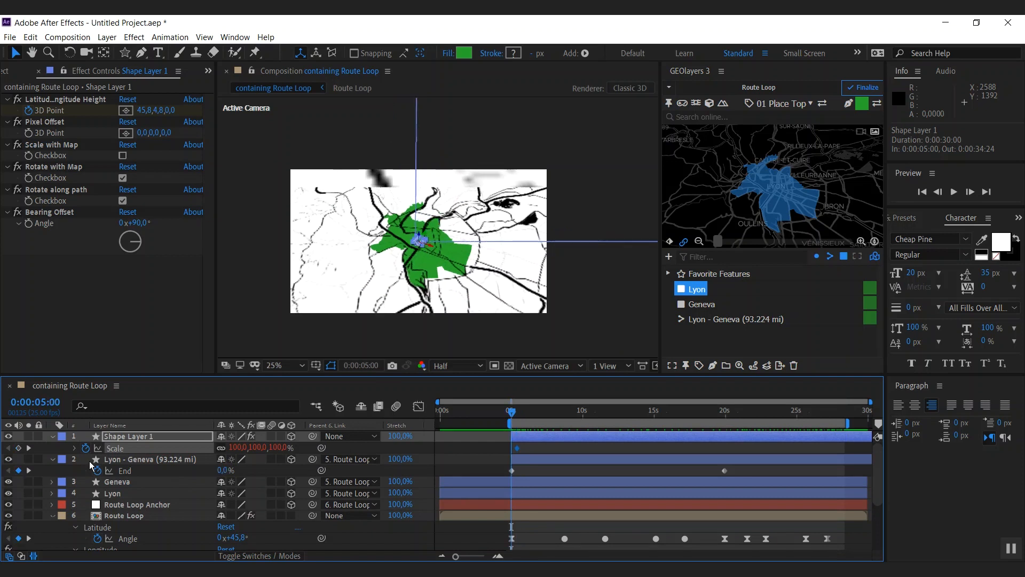
{"action": "double_click", "coordinate": [236, 447]}
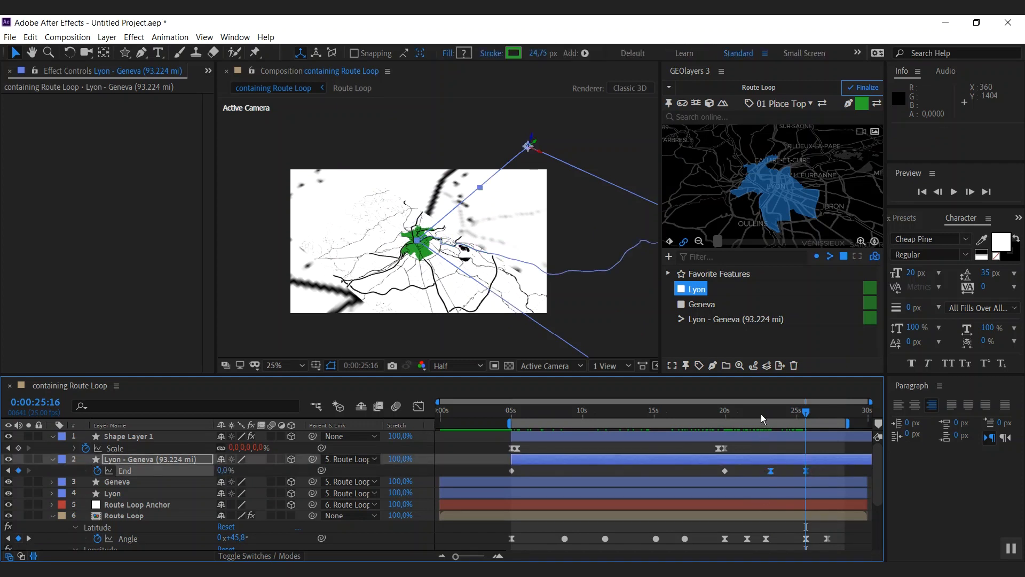
{"action": "left_click_drag", "start_coordinate": [805, 410], "coordinate": [754, 410]}
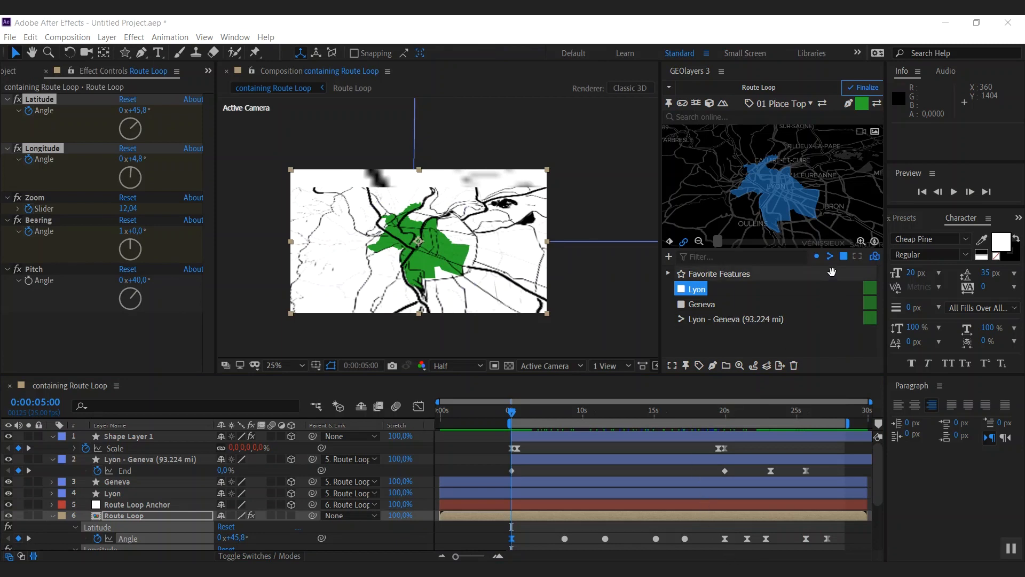
Step: Finalize the Route Loop map in GEOlayers 3 and confirm with OK
{"action": "left_click", "coordinate": [865, 87]}
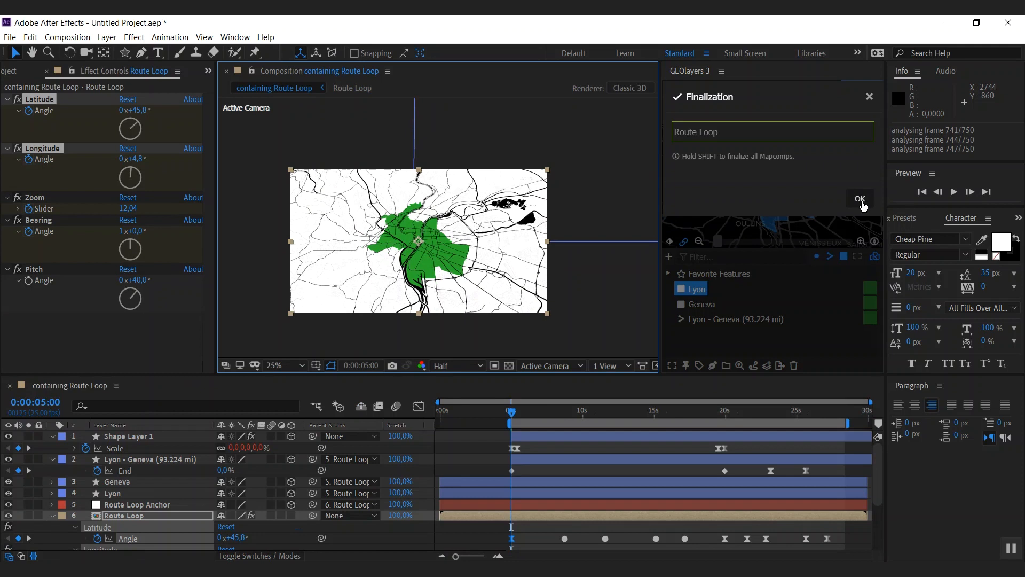
{"action": "left_click", "coordinate": [860, 199]}
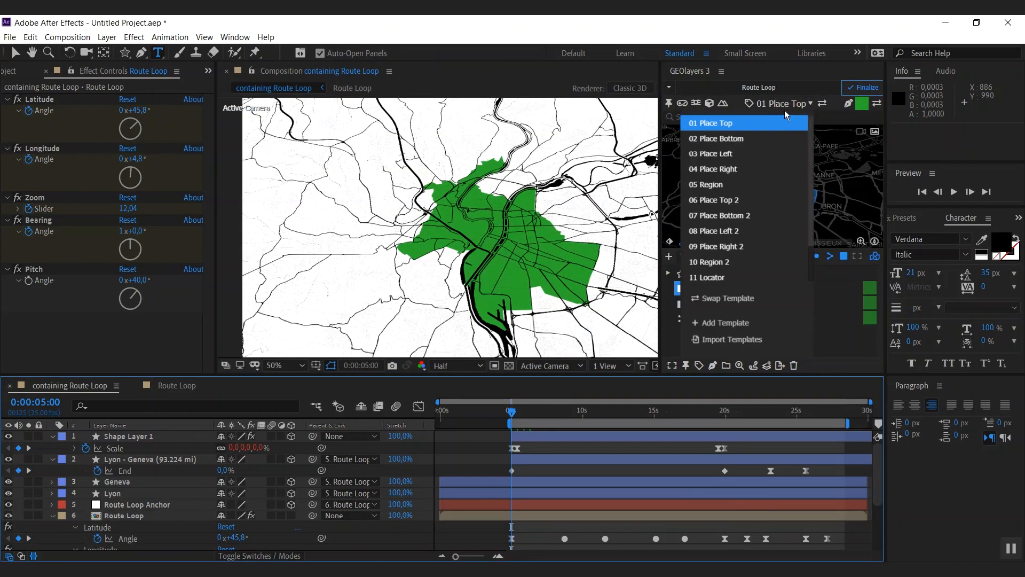
Step: Add 05 Region labels for Lyon and Geneva, then jump later to check them
{"action": "left_click", "coordinate": [707, 185]}
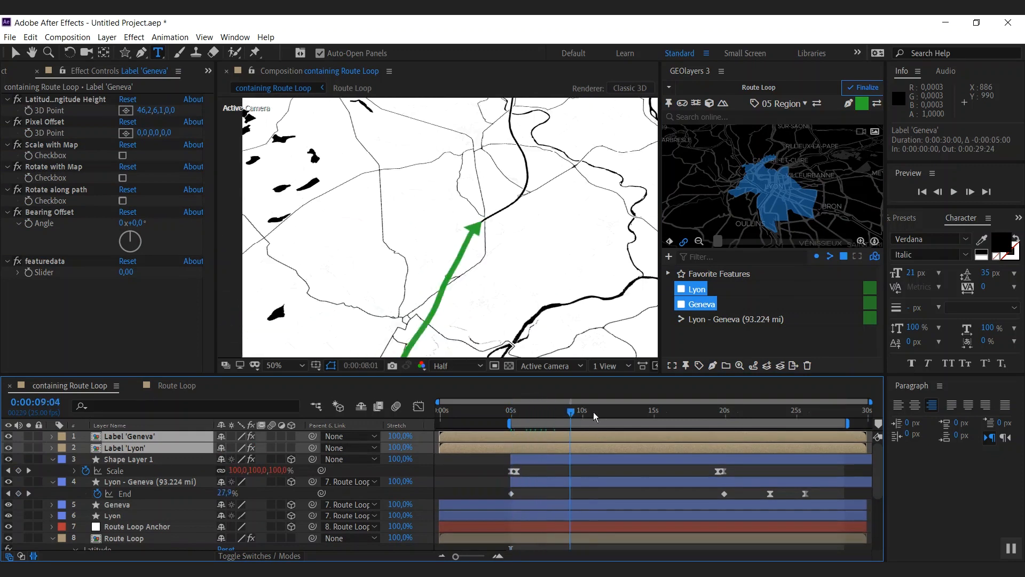
{"action": "left_click", "coordinate": [717, 410]}
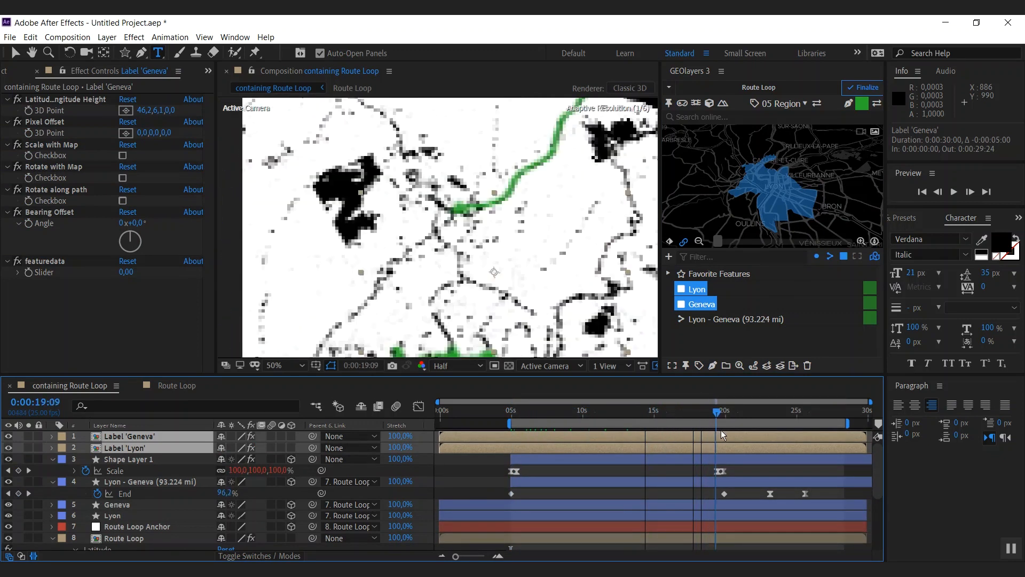